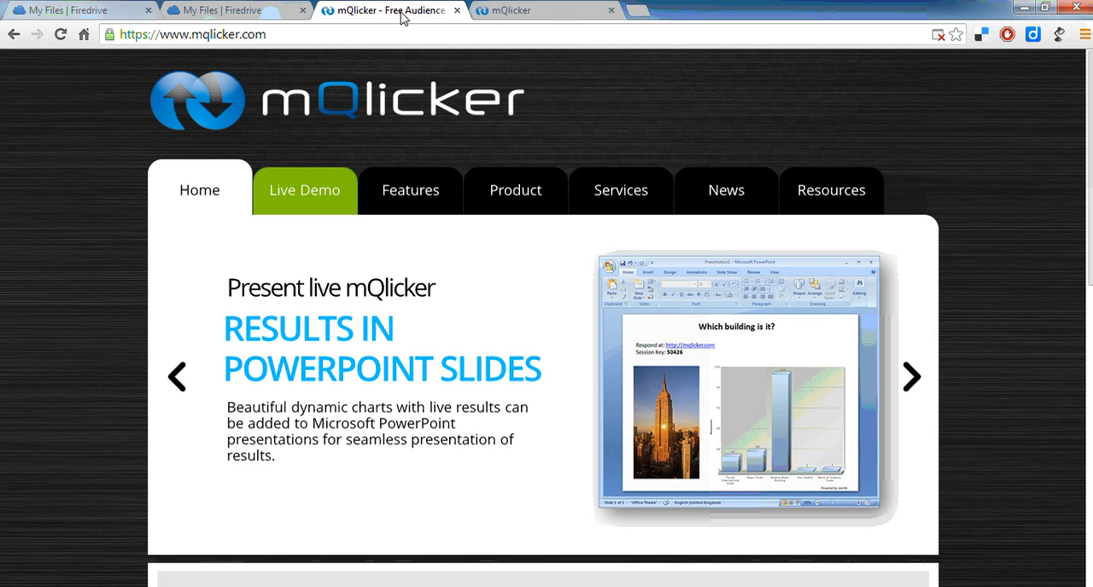
mouse_move(397, 25)
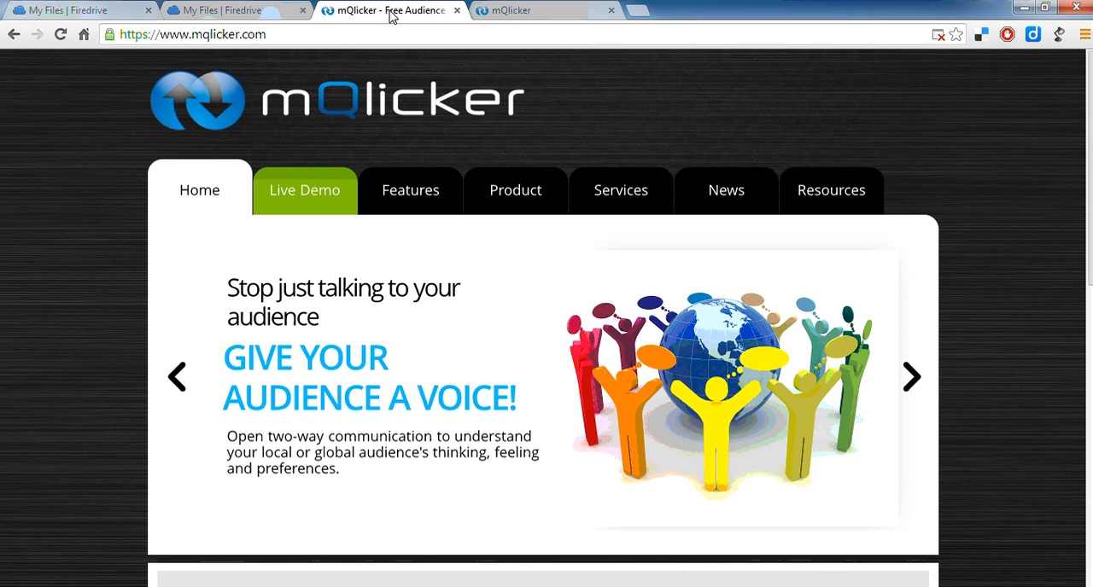
mouse_move(321, 150)
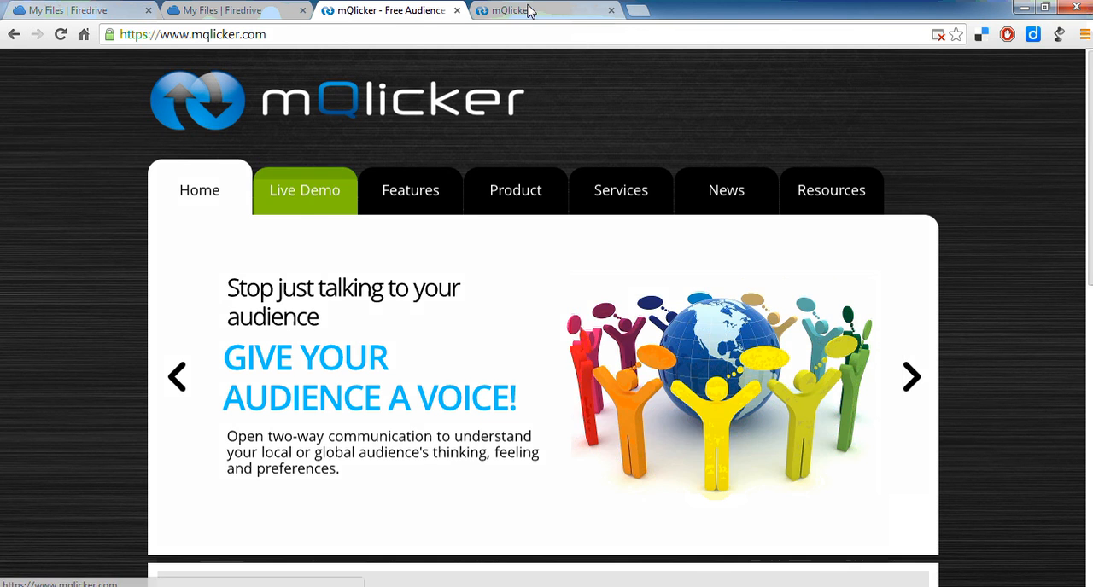
Switch to the logged-in mQlicker workspace listing Student Feedback, Nationality and the question bank
click(537, 9)
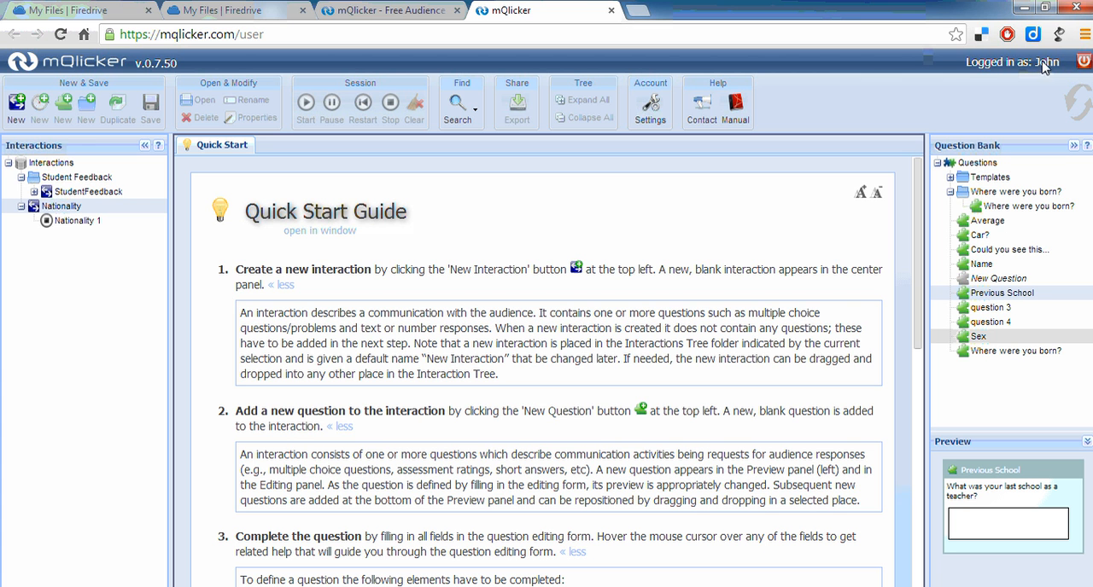
mouse_move(1052, 78)
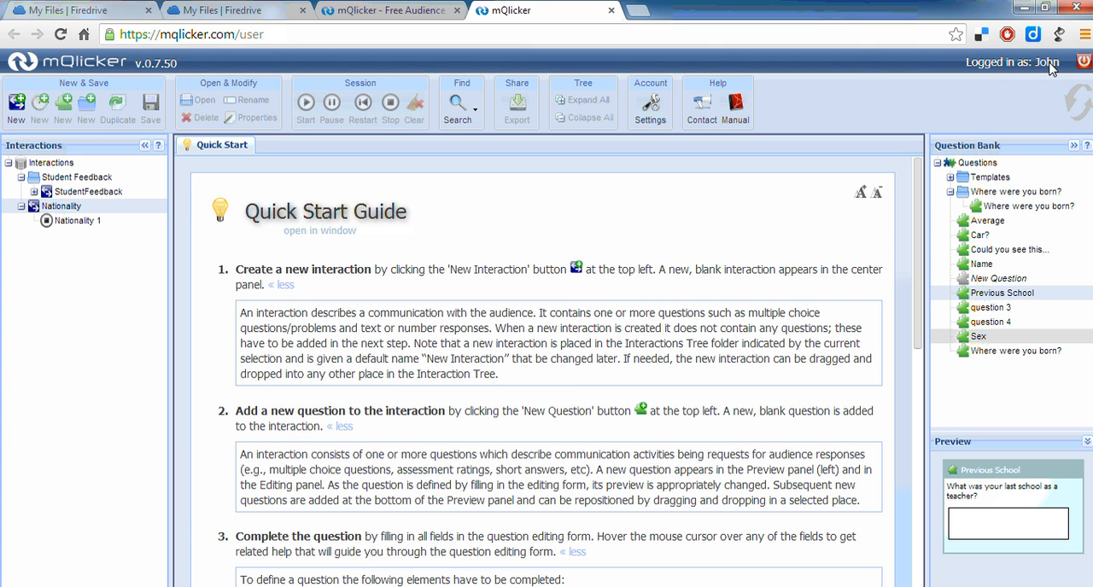
mouse_move(1030, 71)
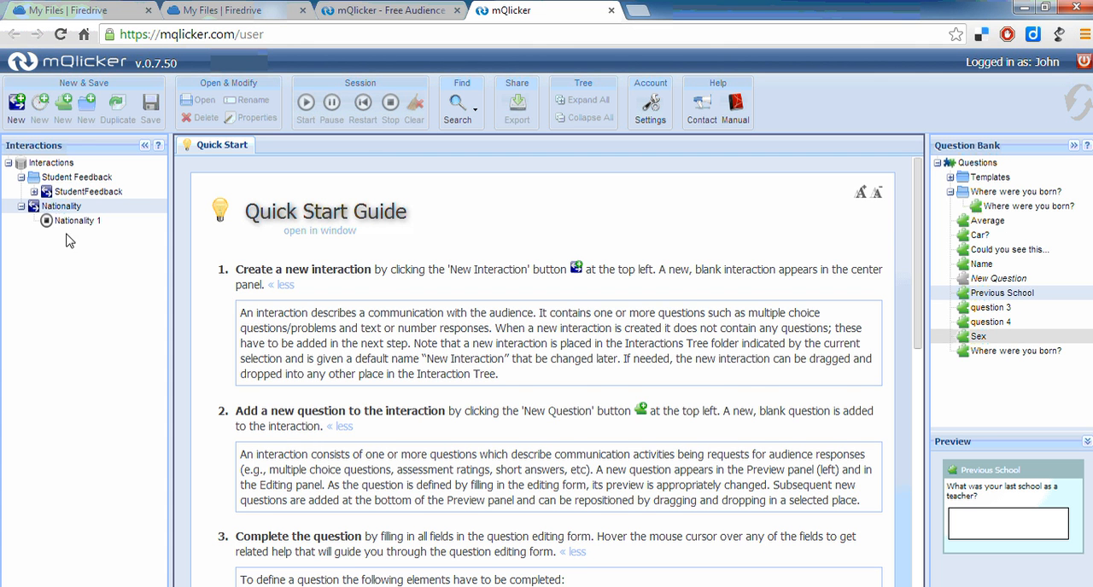
mouse_move(16, 102)
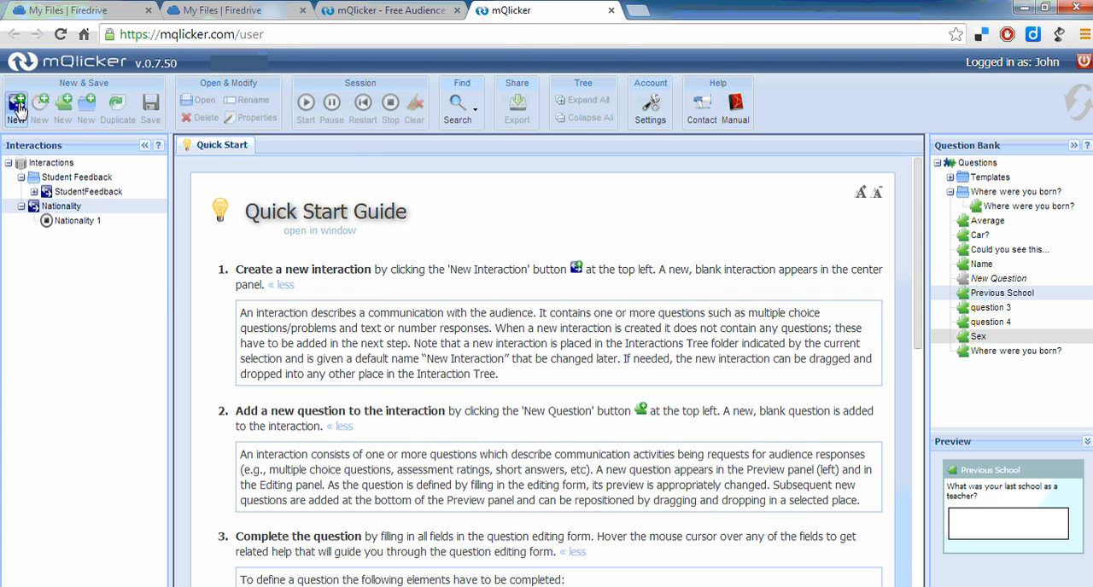
Create a new interaction and rename it 'Showing Consultants'
click(15, 102)
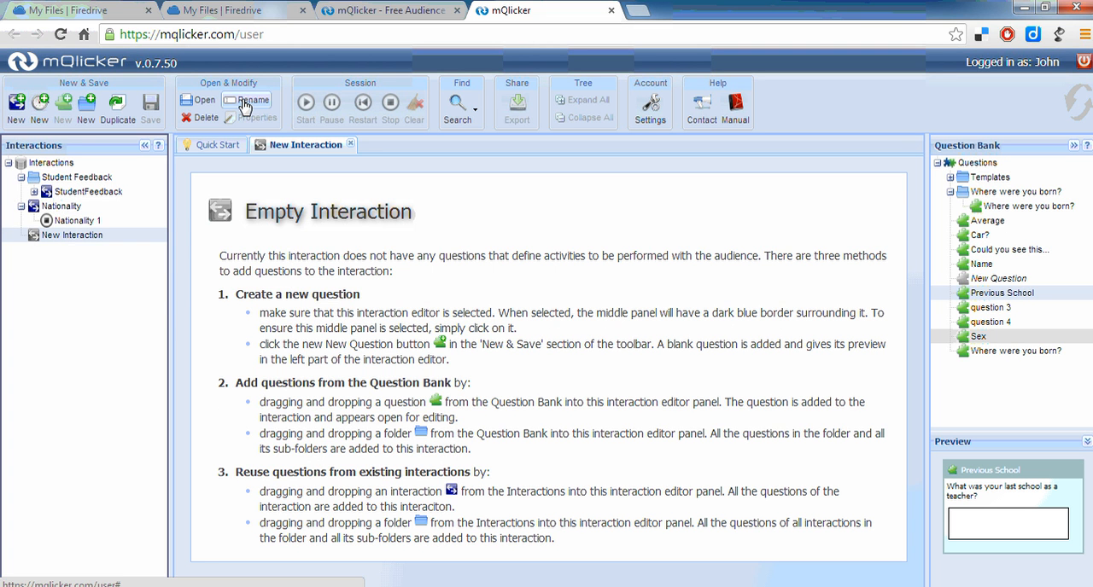
click(248, 100)
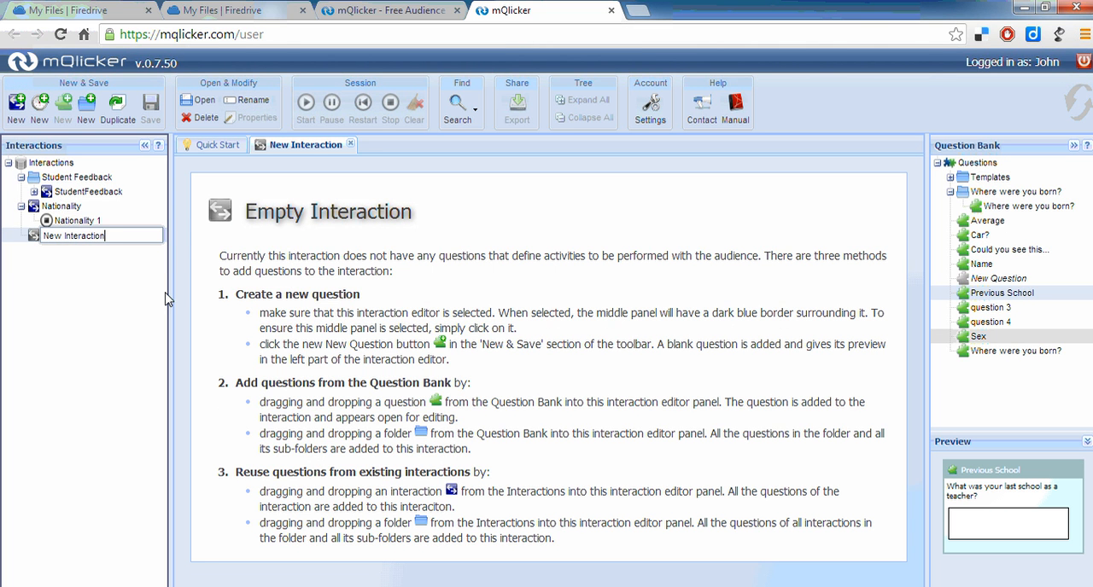
text(Showing Consultants)
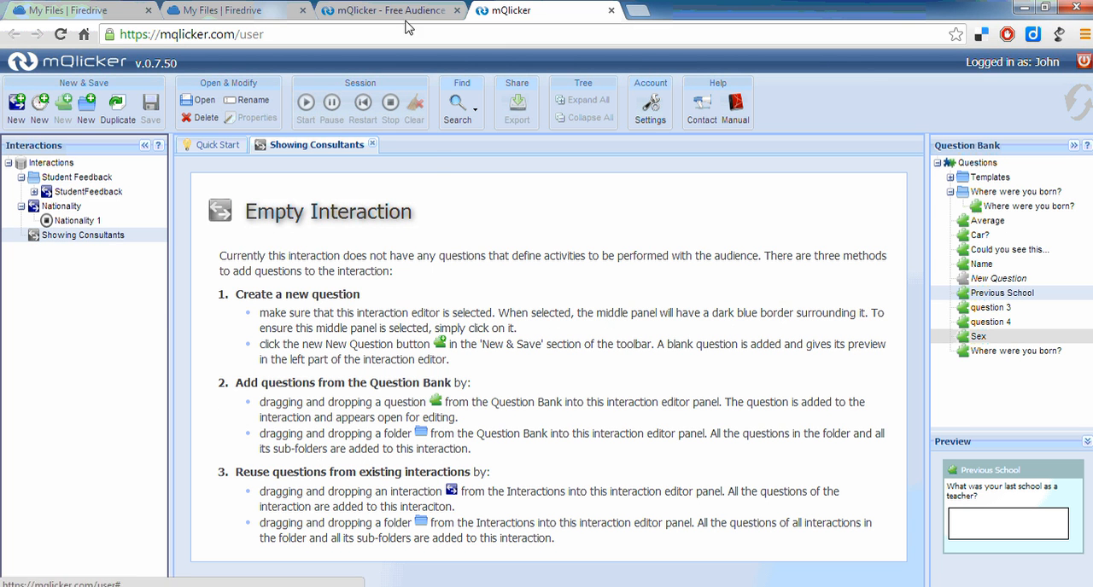
mouse_move(303, 149)
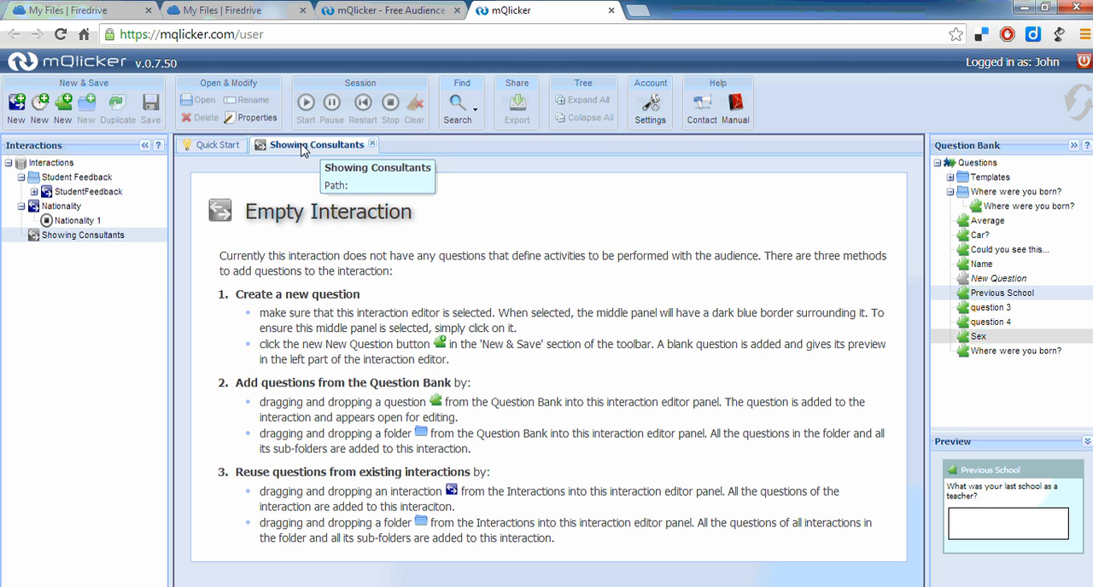
click(216, 144)
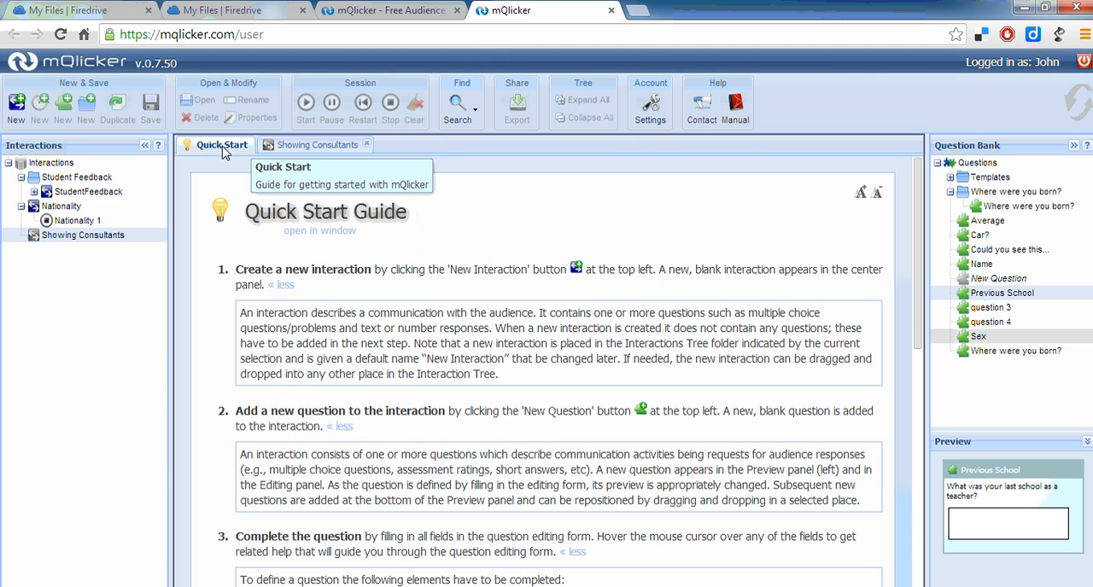
mouse_move(310, 147)
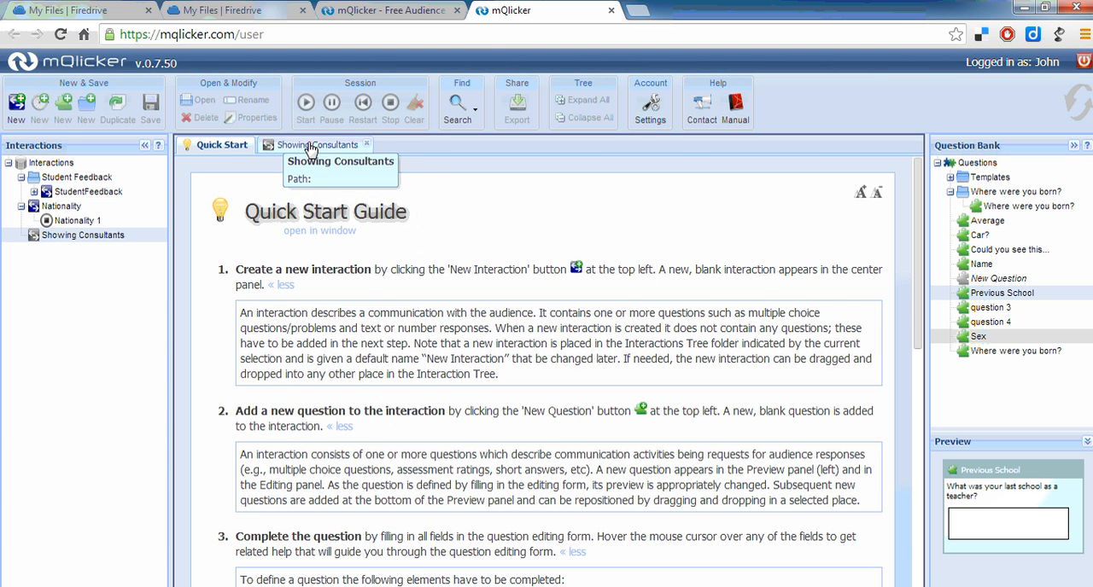
click(316, 144)
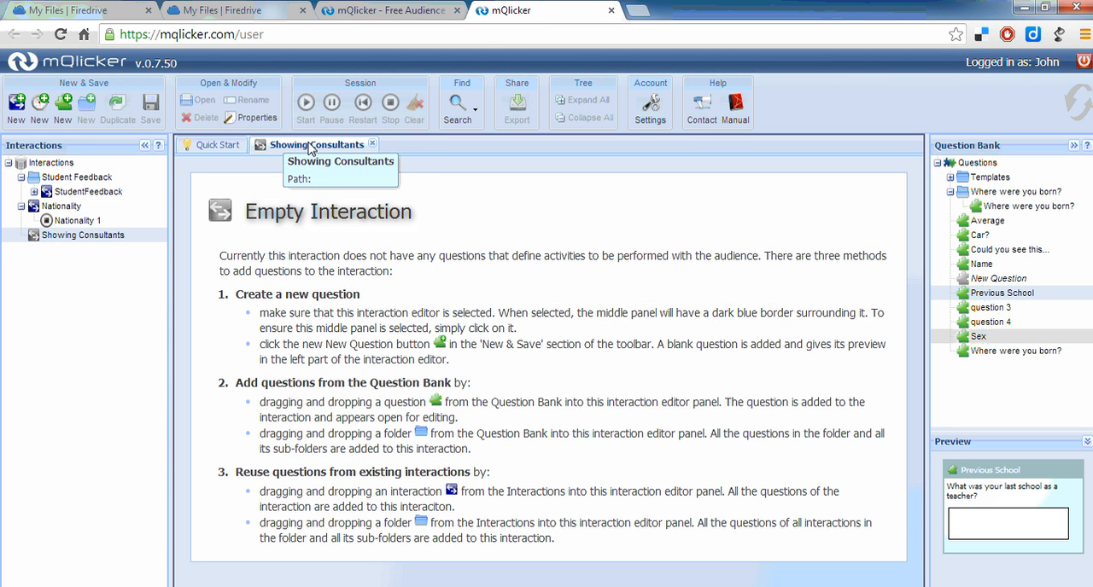
mouse_move(150, 302)
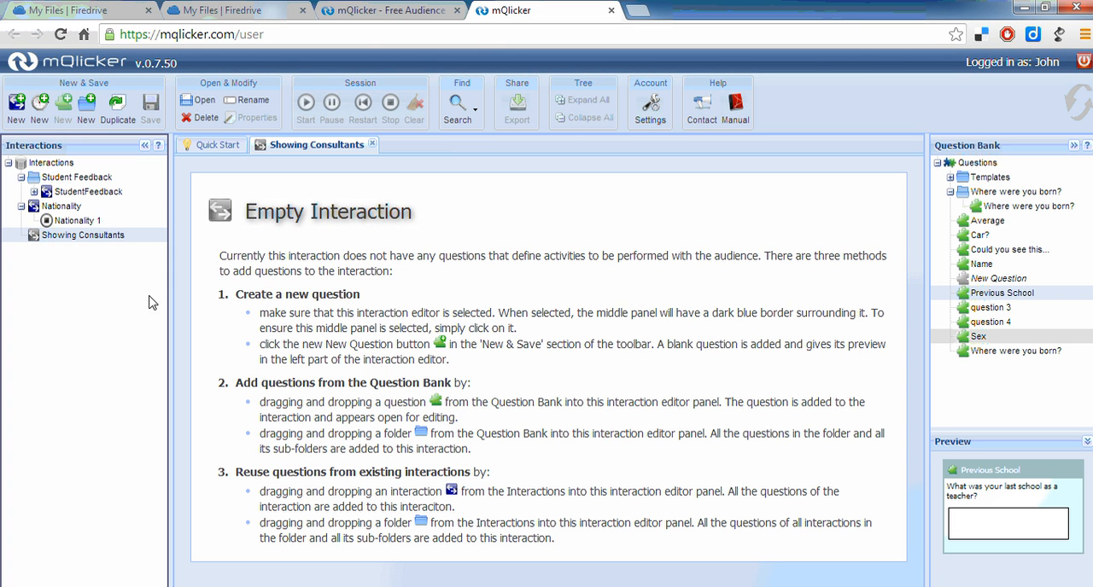
mouse_move(82, 345)
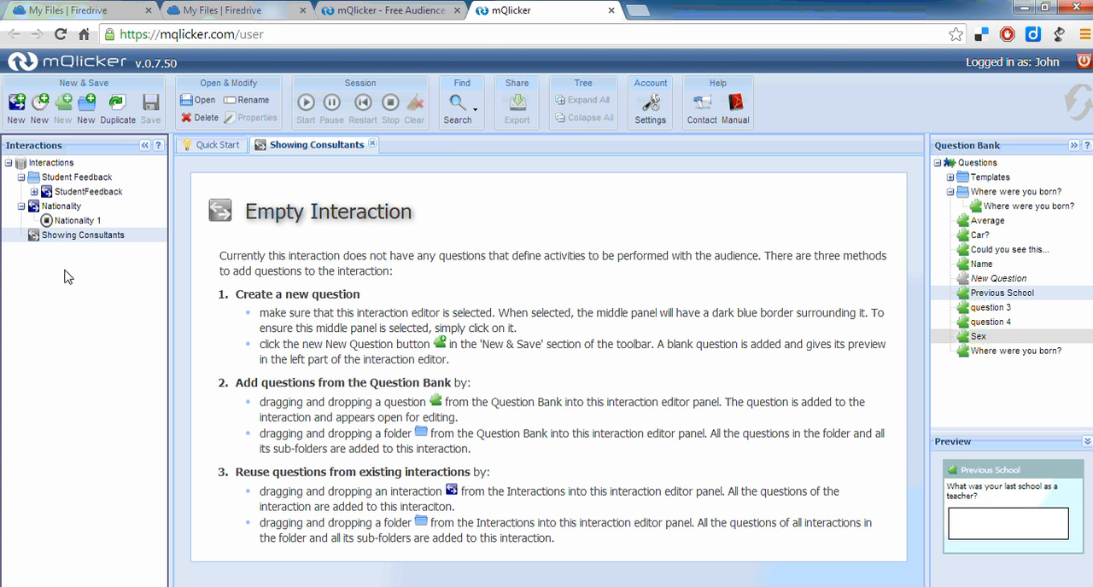
mouse_move(62, 106)
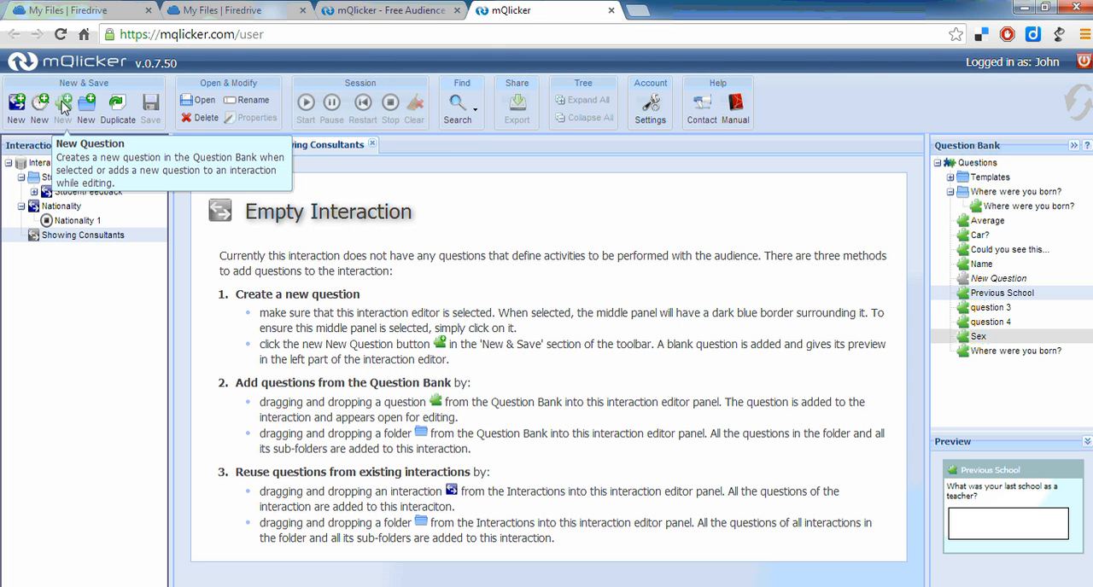
mouse_move(63, 105)
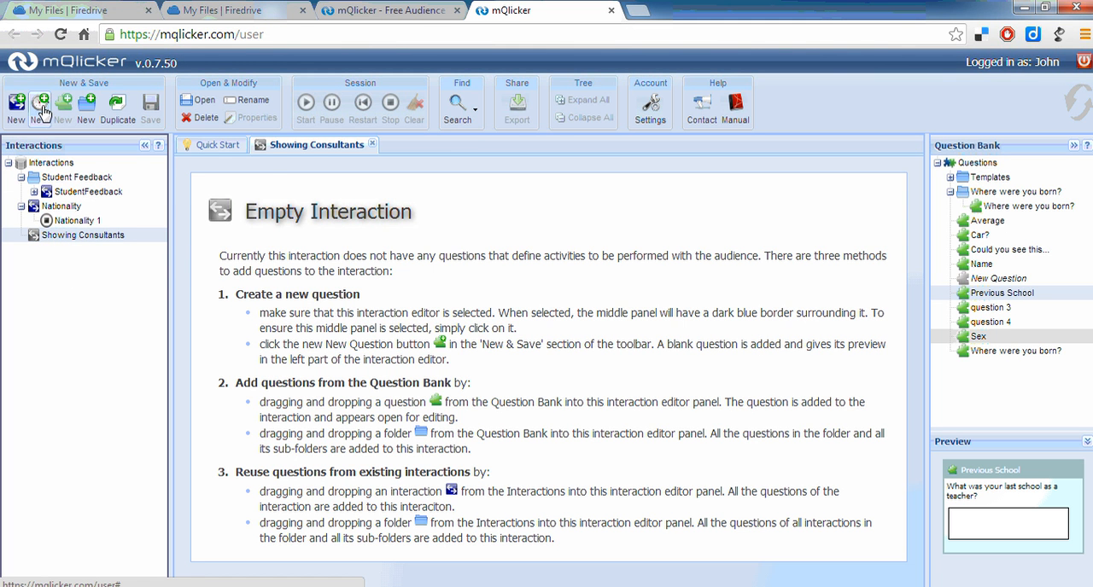
mouse_move(40, 102)
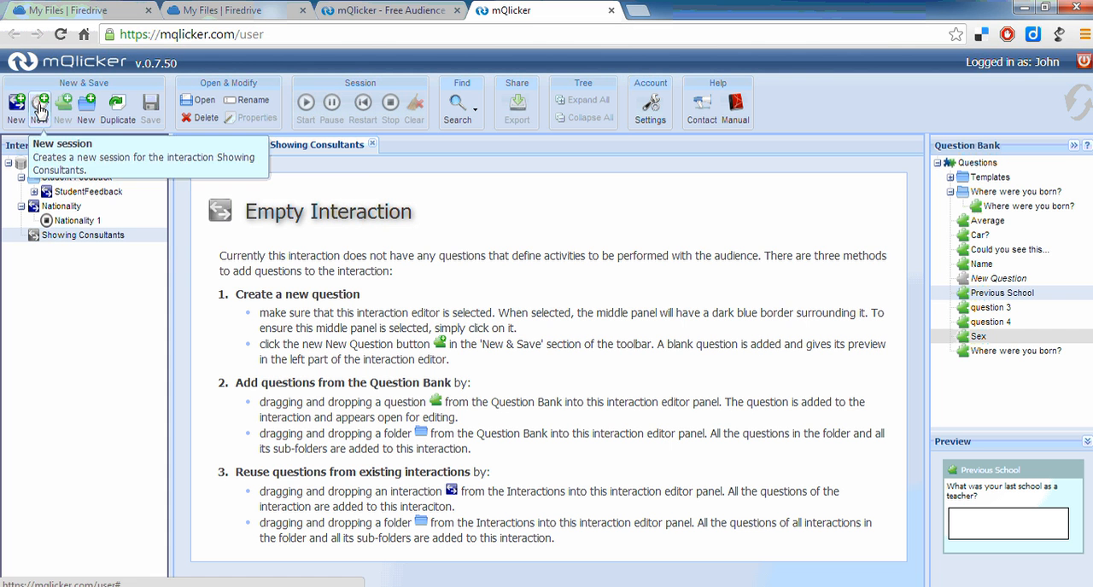
Add a New Session under the empty Showing Consultants interaction
click(38, 101)
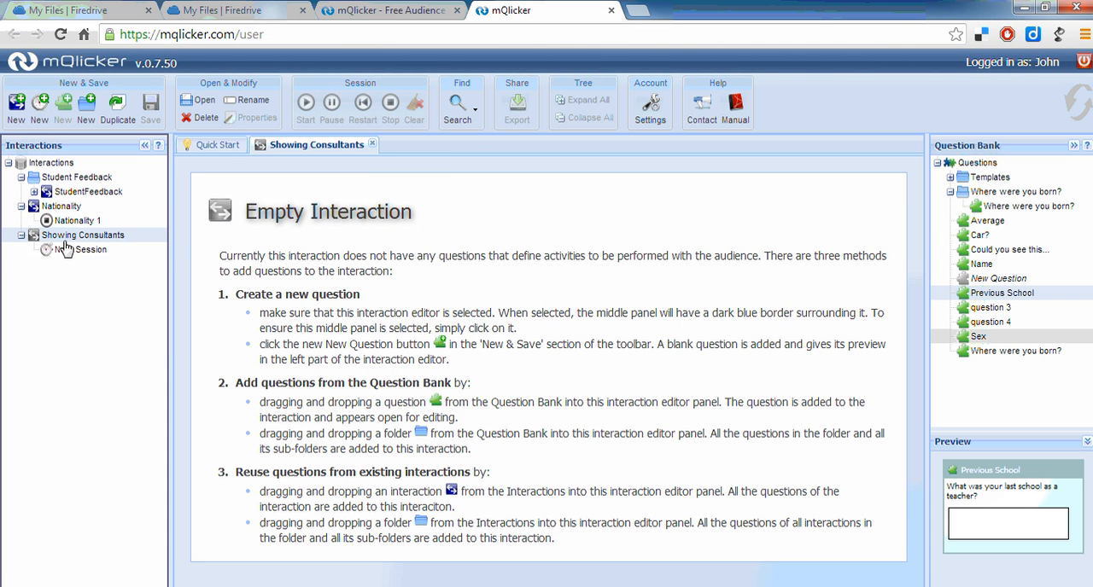
mouse_move(68, 249)
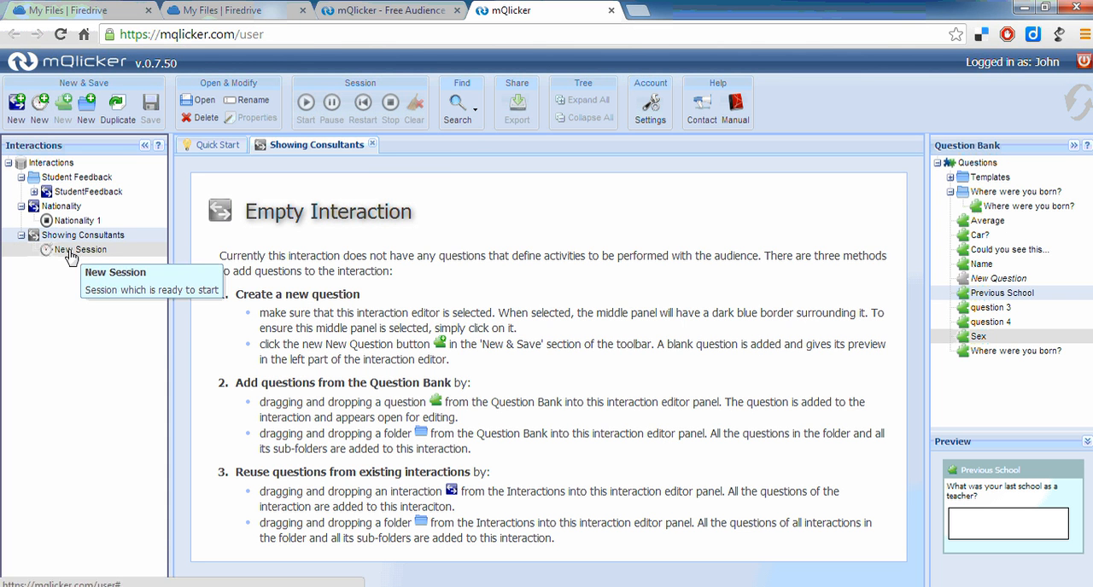
mouse_move(62, 105)
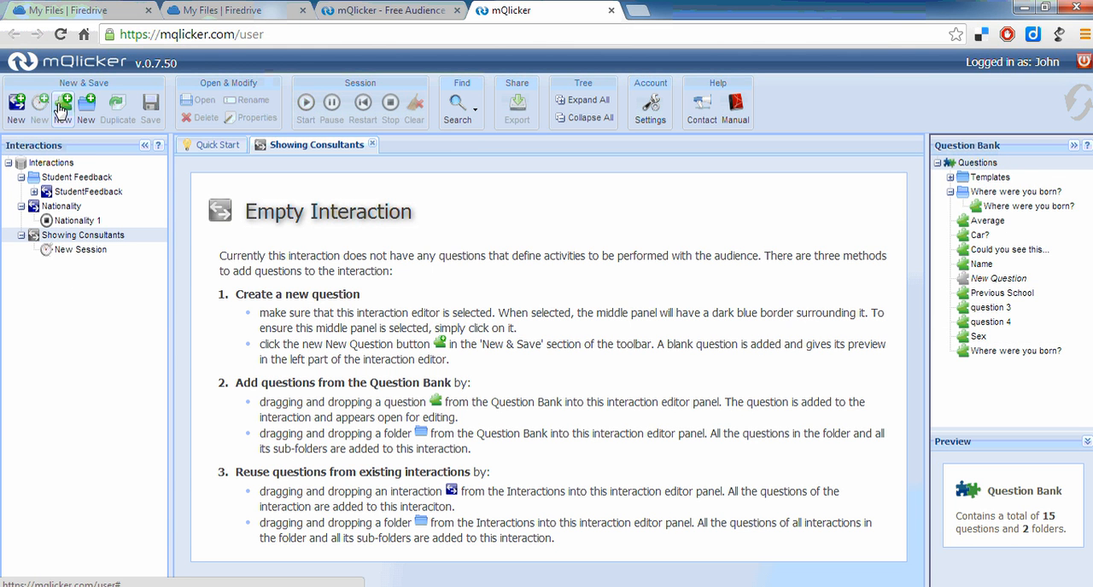
mouse_move(60, 105)
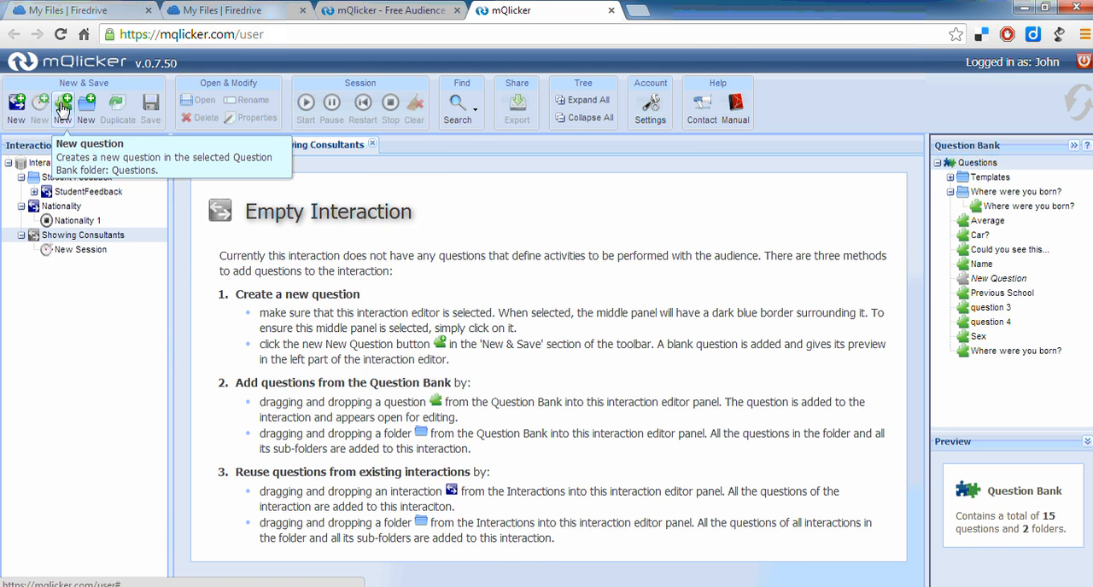
Draft a multi-select test question 'xxxxxxxx' with answers Y, N and Maybe
click(62, 102)
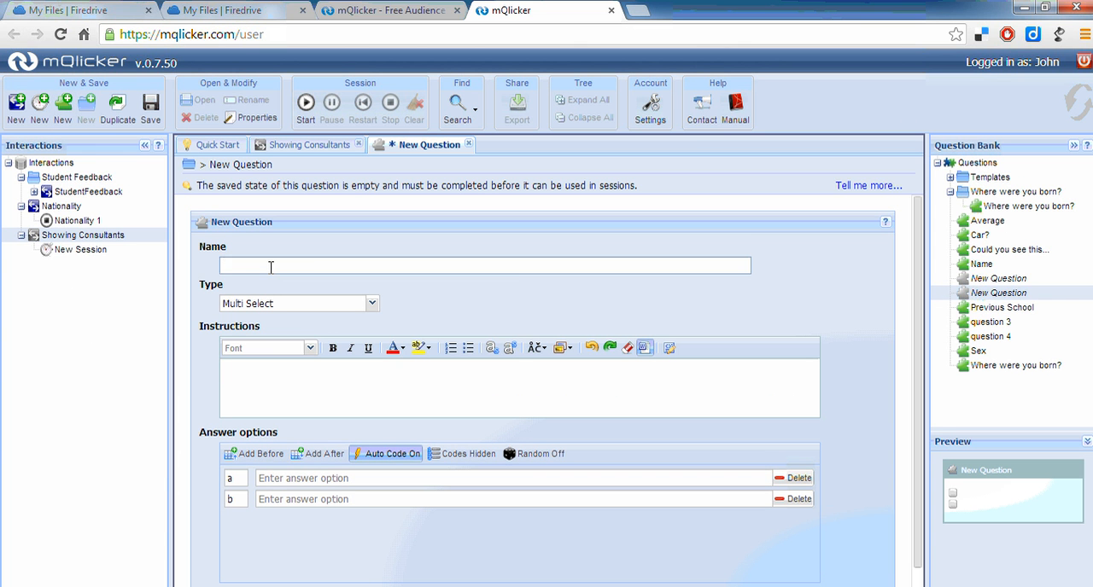
text(xxxxxxxx)
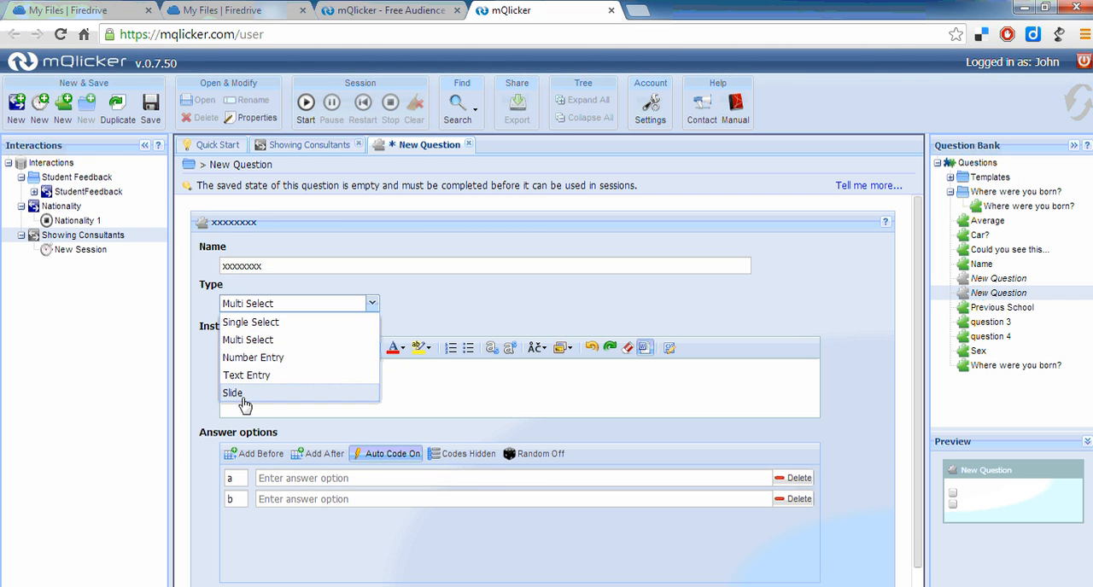
mouse_move(250, 344)
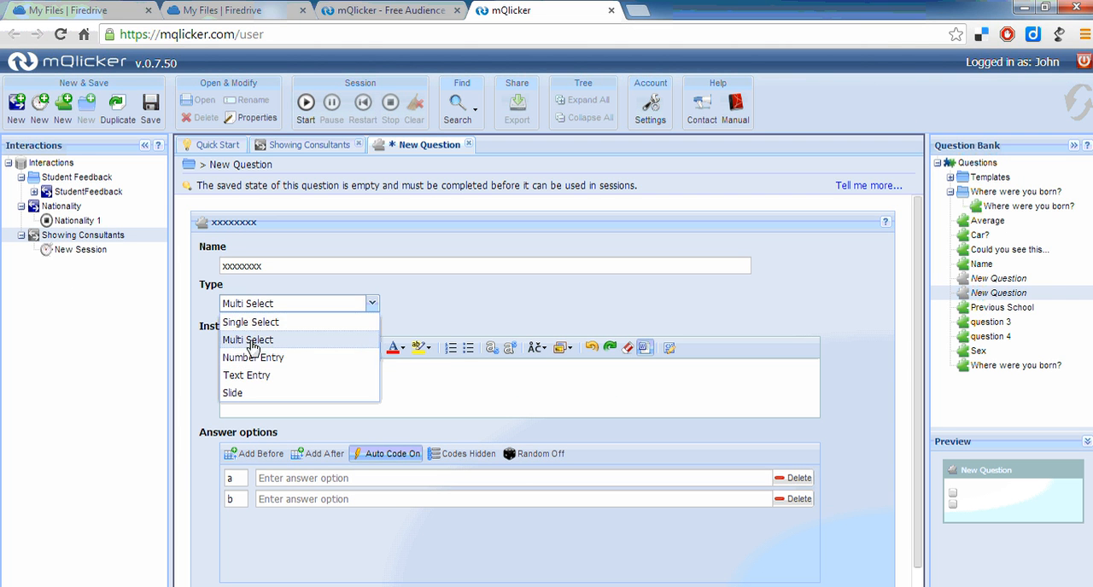
click(248, 340)
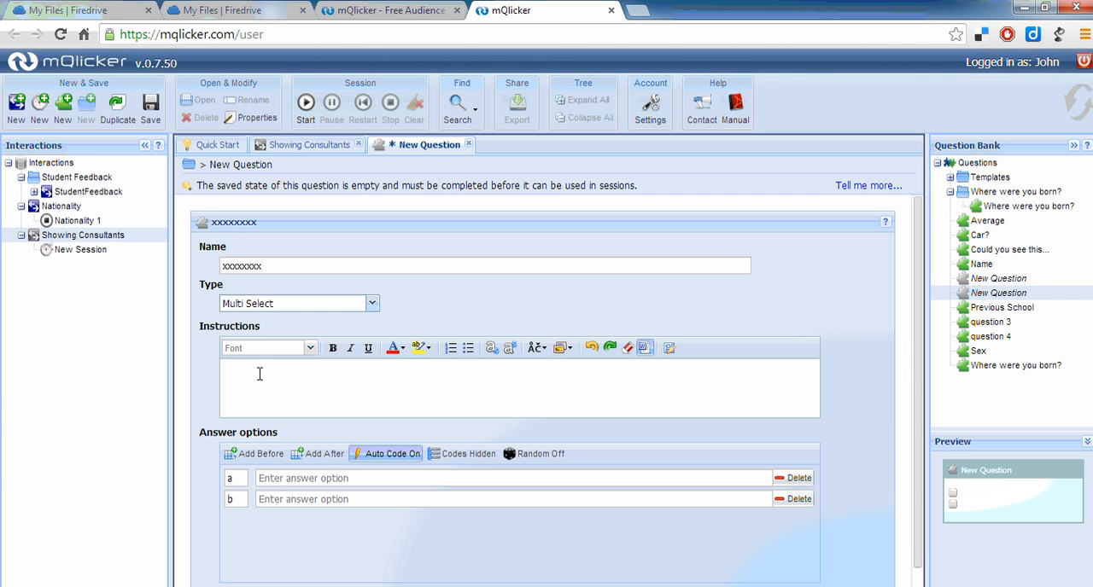
mouse_move(259, 374)
text(xxxxxxxxxxxxxx)
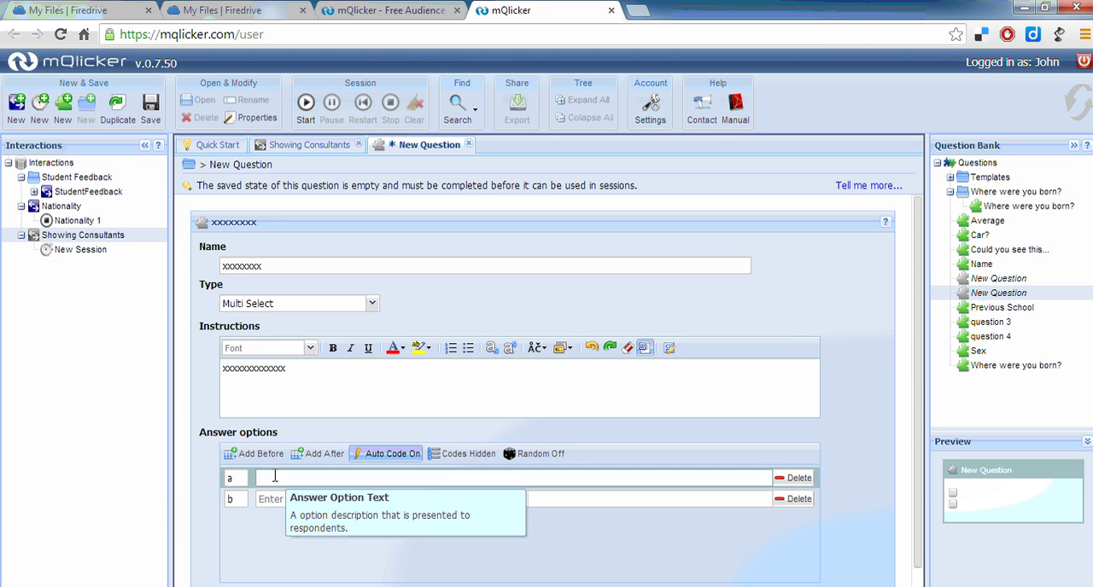
text(Y)
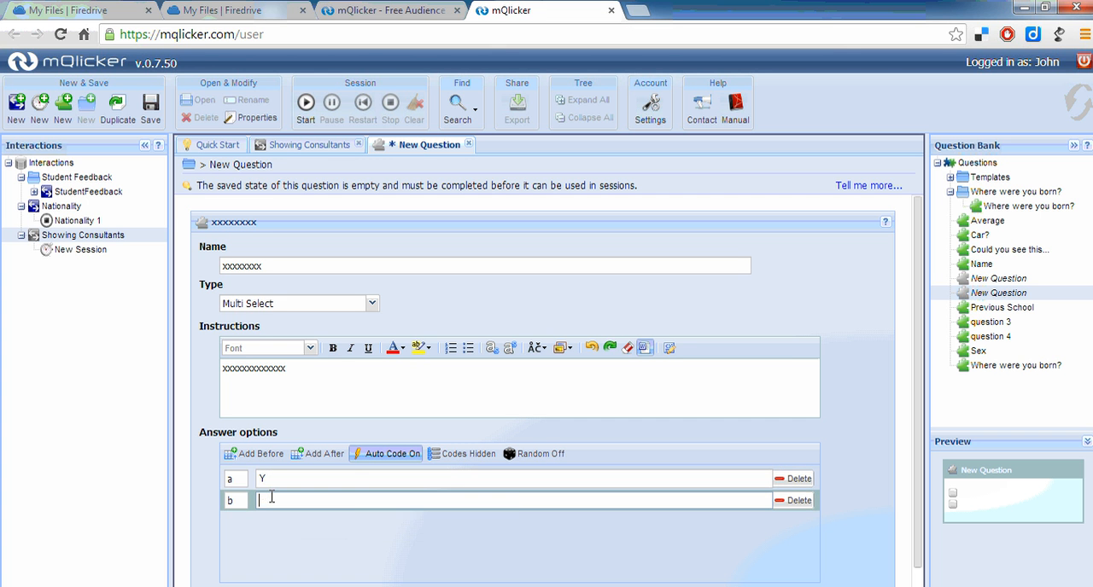
text(N)
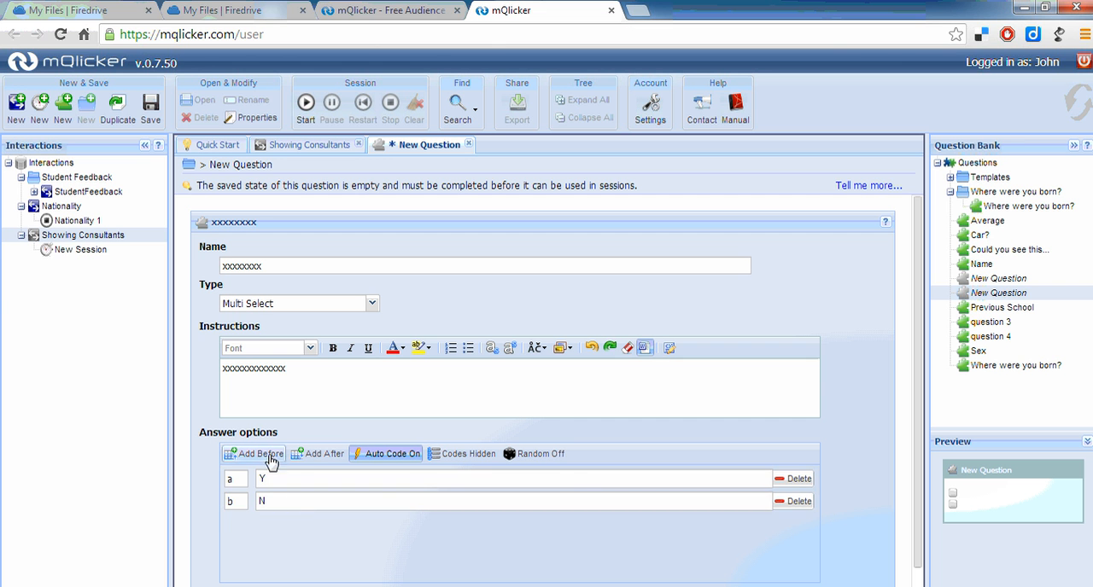
click(324, 454)
text(Maybe)
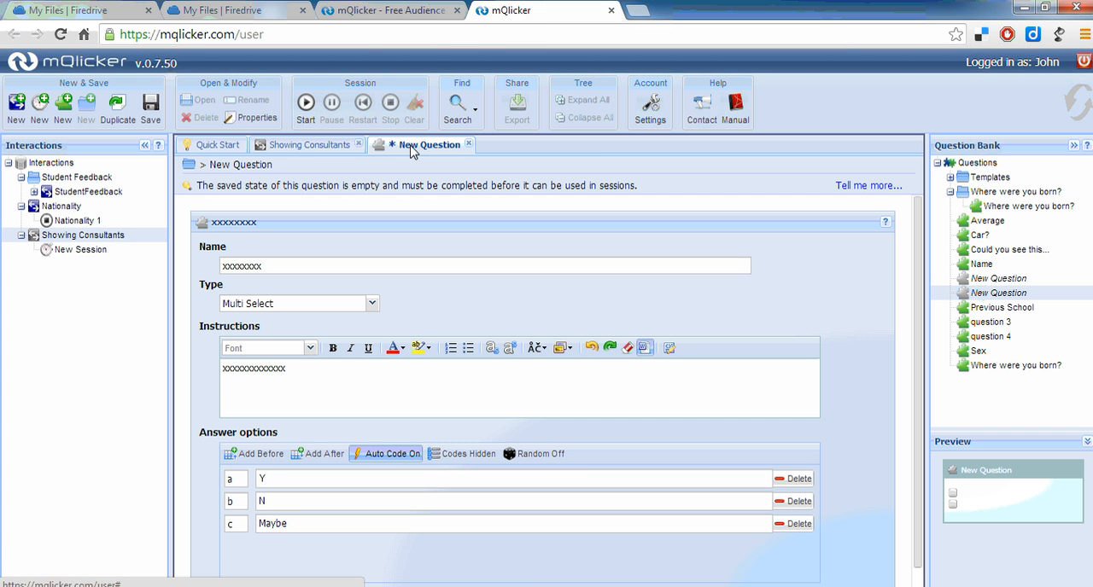
mouse_move(997, 293)
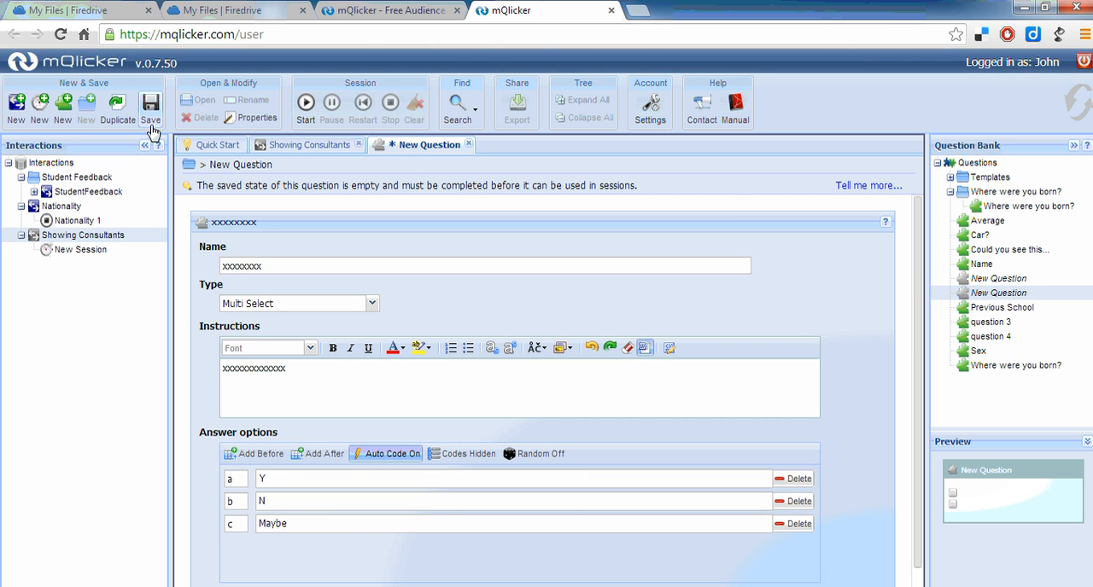
Save the xxxxxxxx test question, then delete it and confirm with OK
click(151, 105)
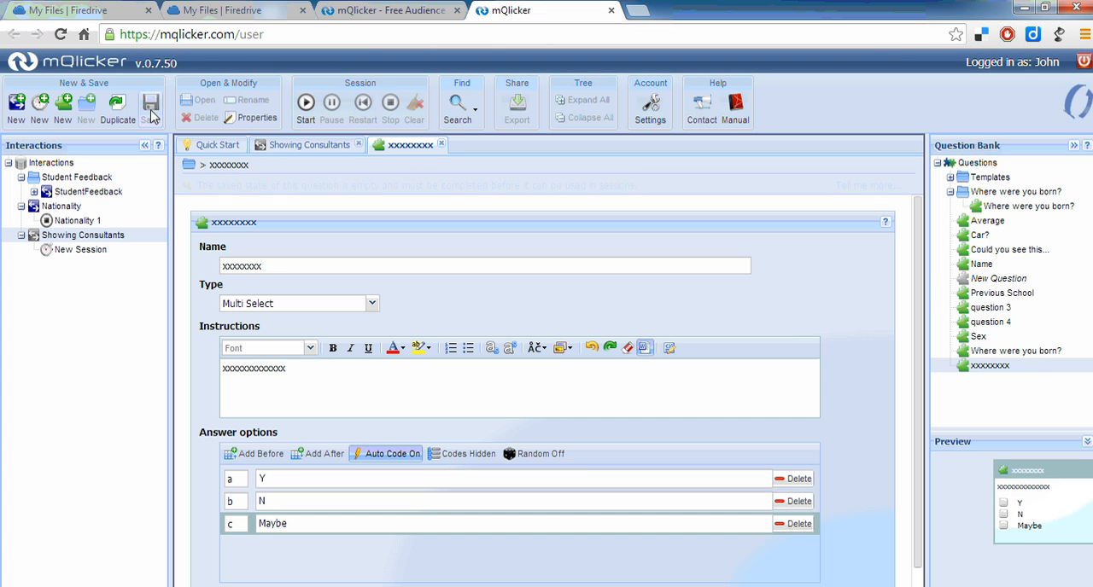
click(150, 102)
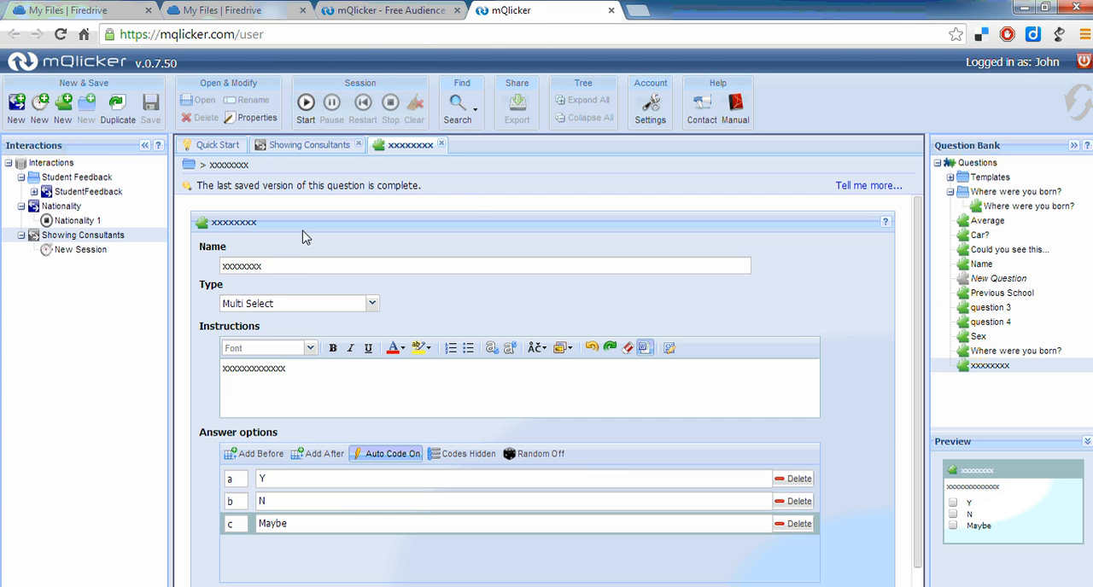
mouse_move(994, 367)
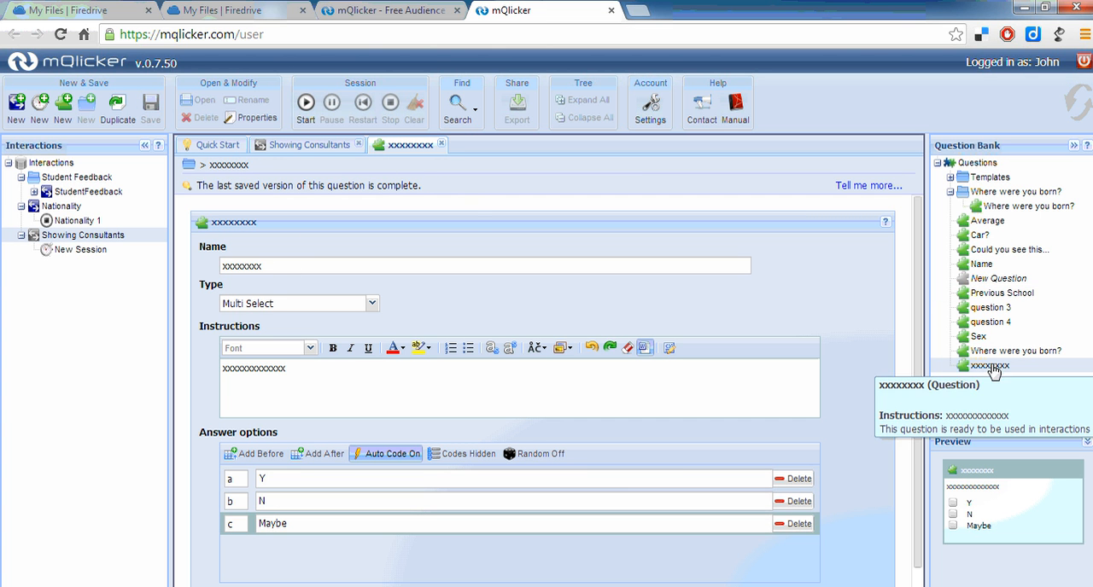
mouse_move(841, 404)
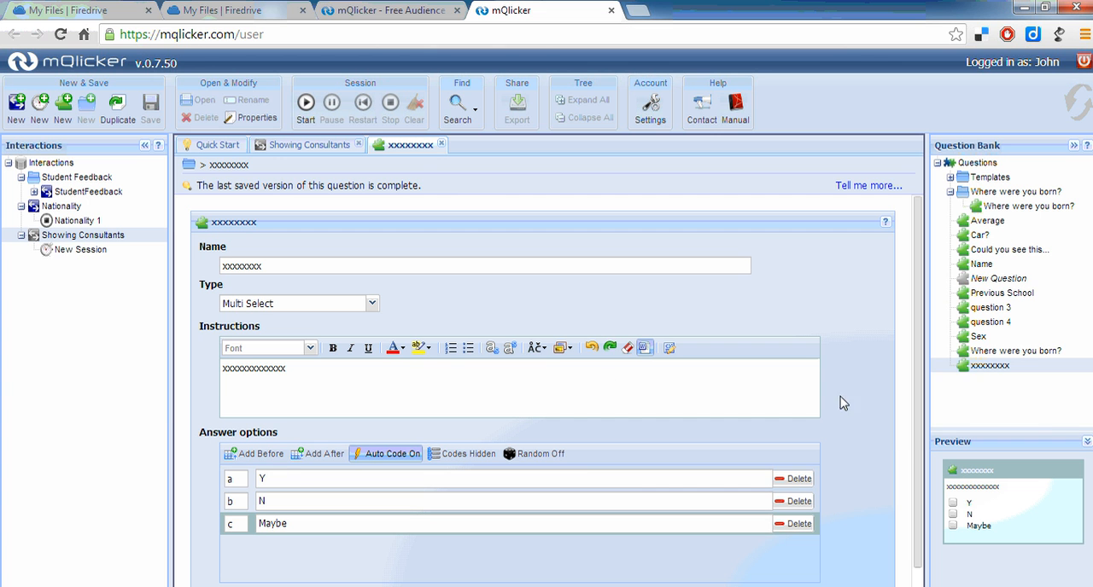
mouse_move(988, 374)
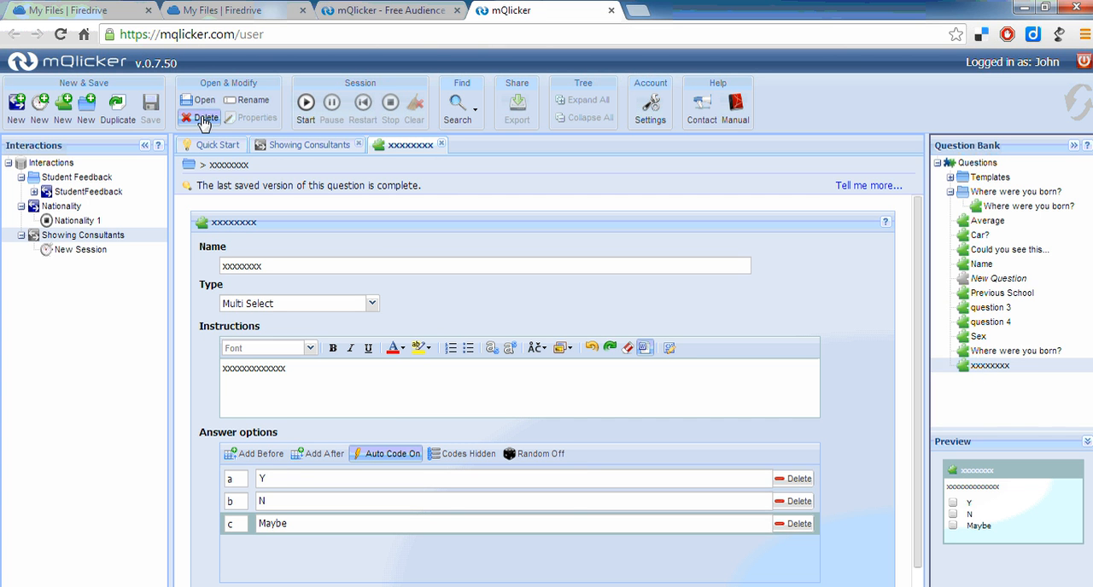
click(204, 118)
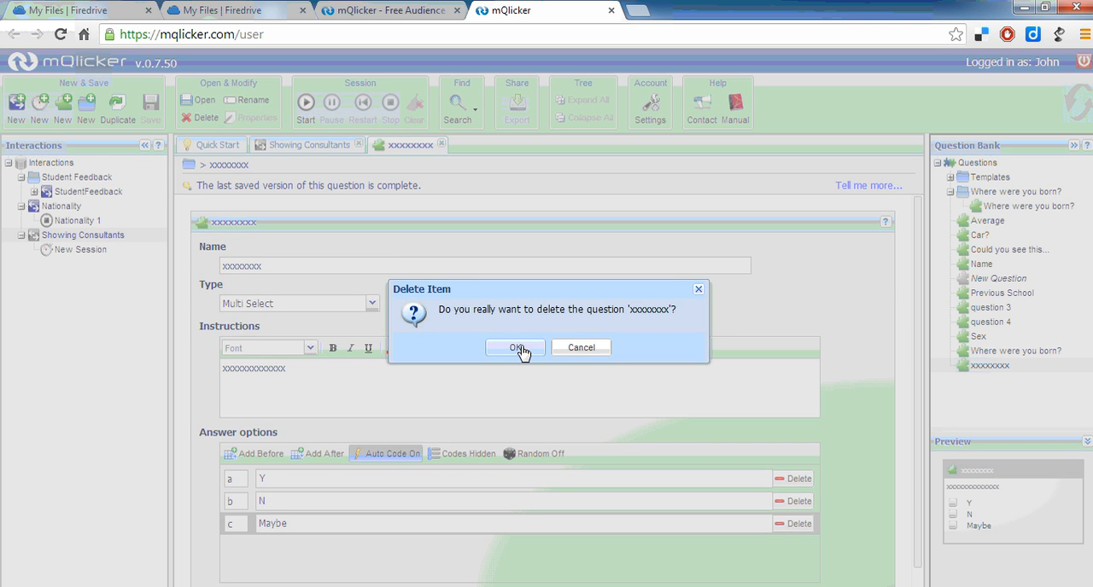
click(517, 348)
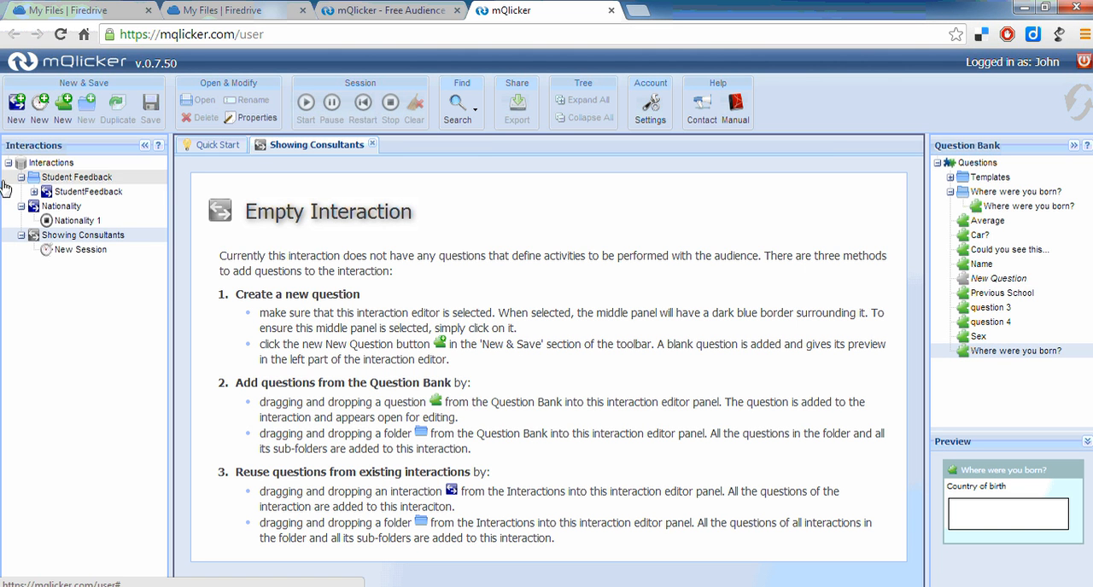
mouse_move(81, 249)
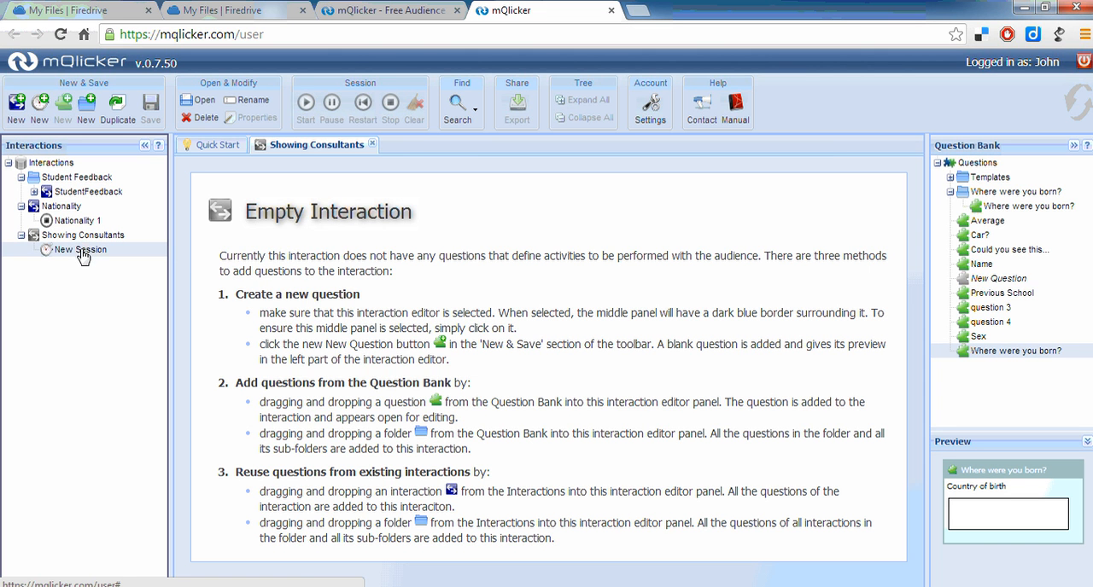
mouse_move(971, 278)
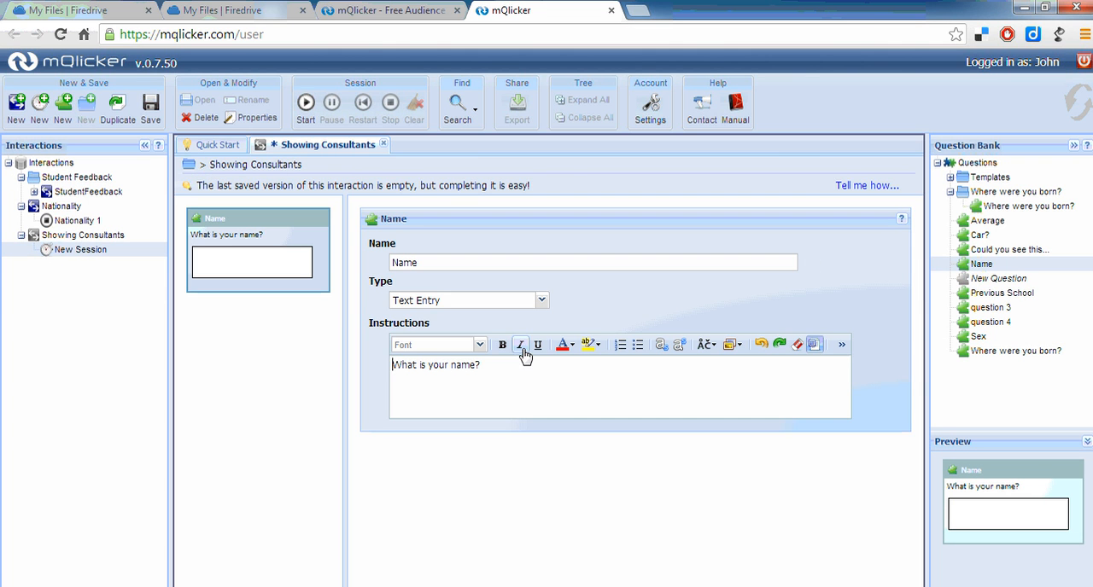
mouse_move(519, 345)
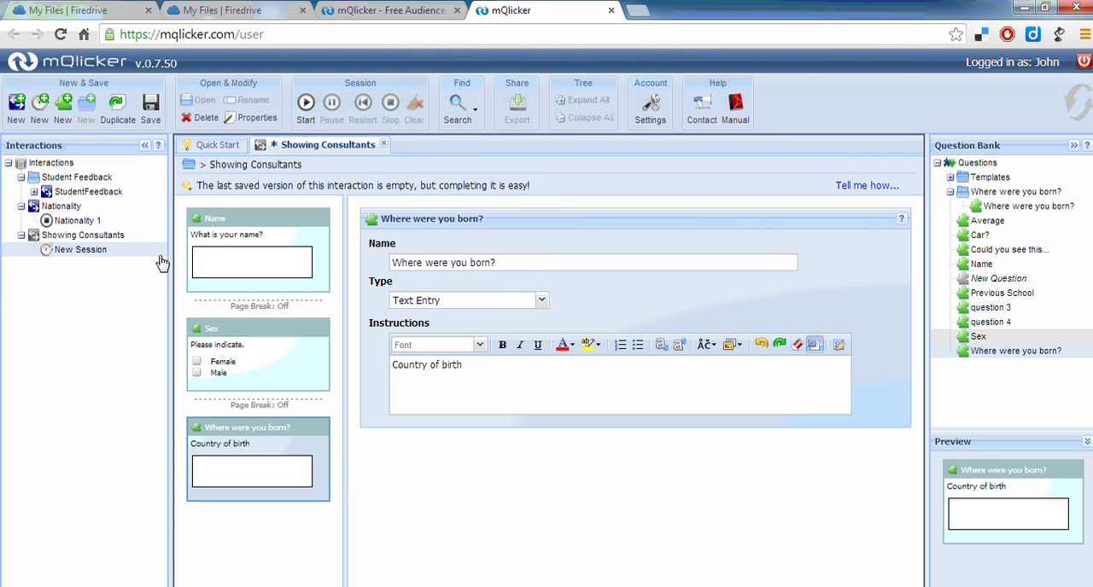
mouse_move(150, 107)
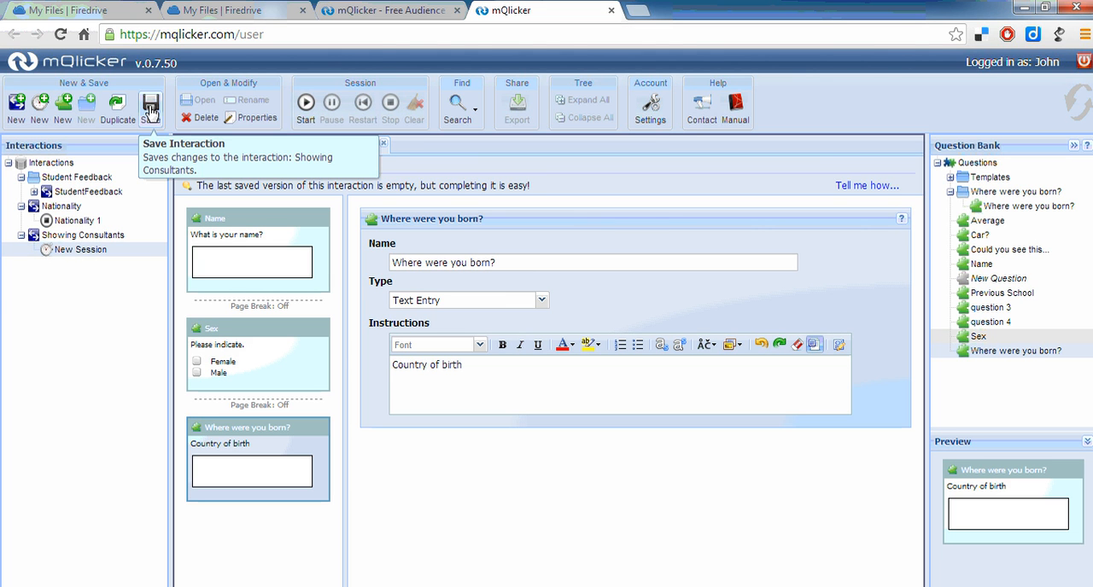
Save the three-question Showing Consultants interaction
click(150, 103)
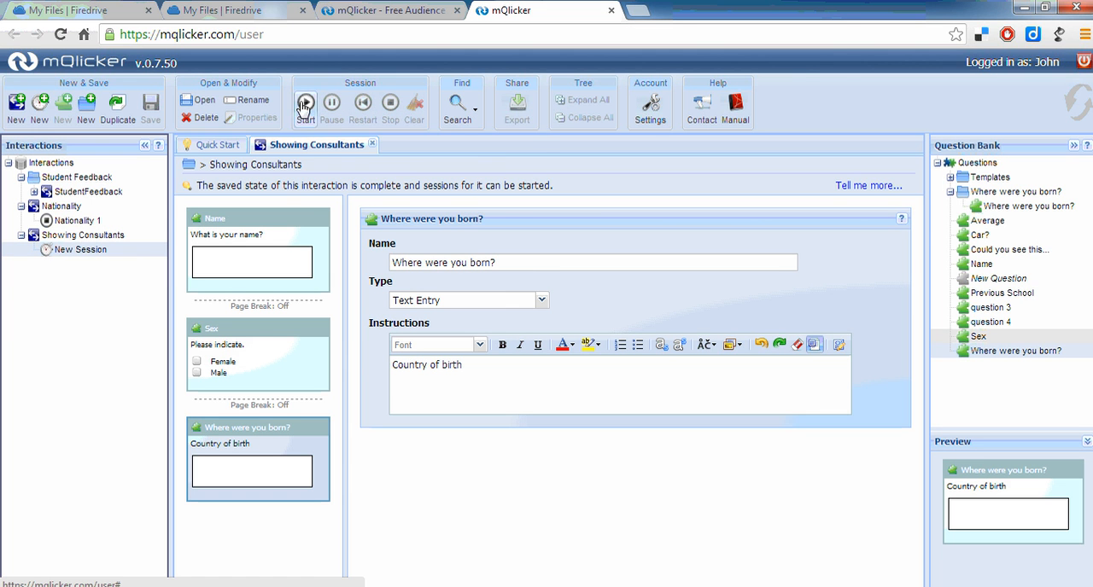
mouse_move(230, 227)
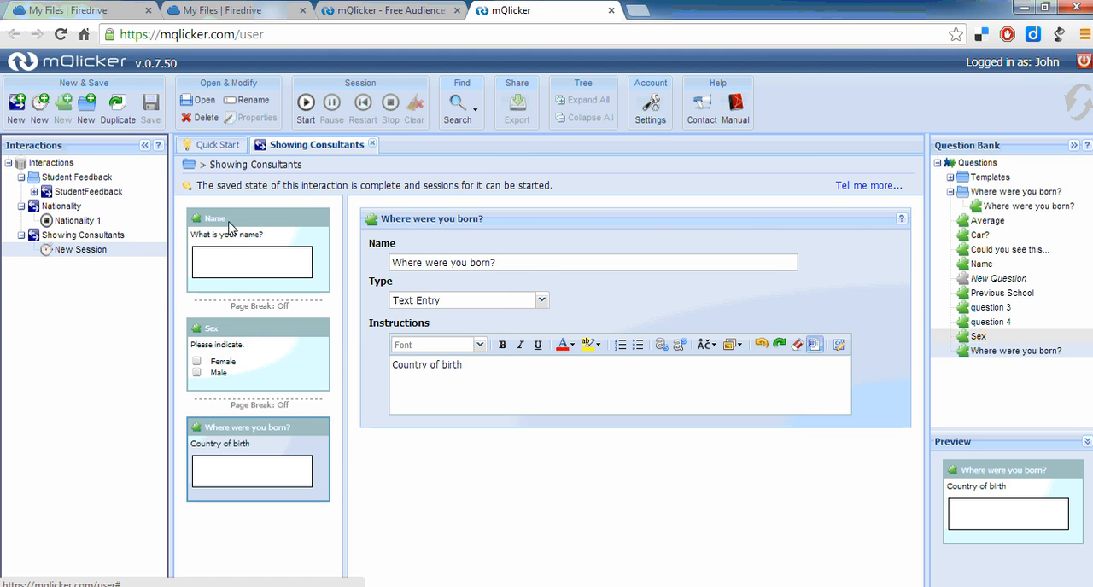
mouse_move(229, 419)
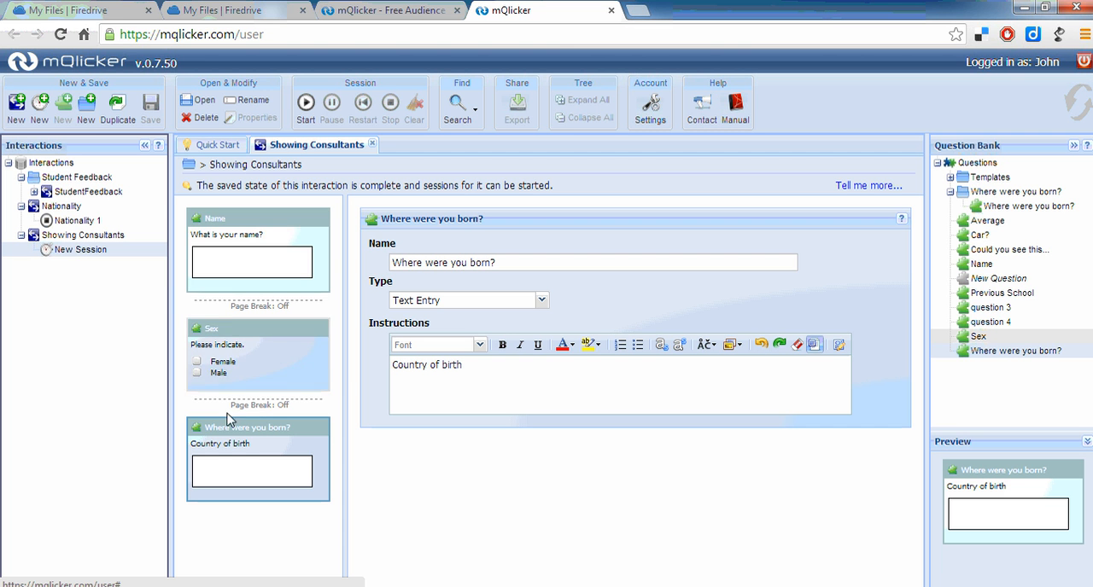
mouse_move(9, 250)
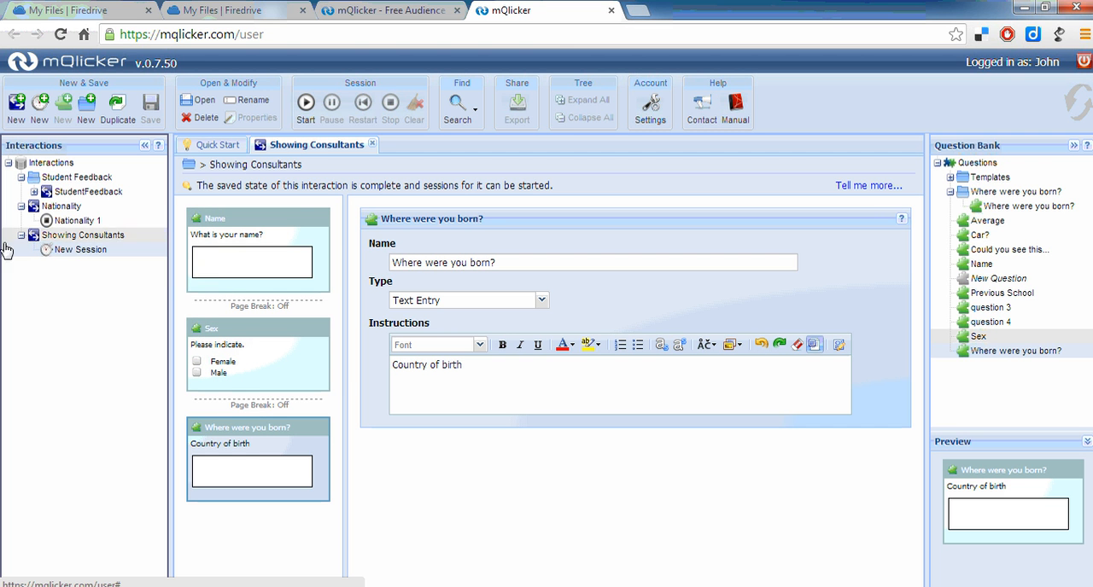
mouse_move(72, 250)
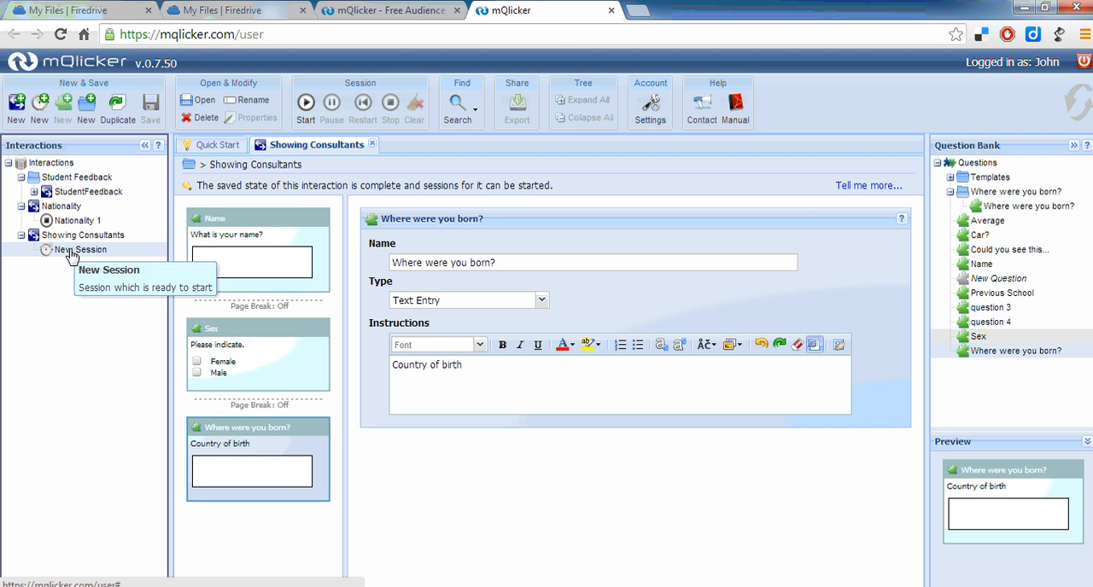
mouse_move(54, 180)
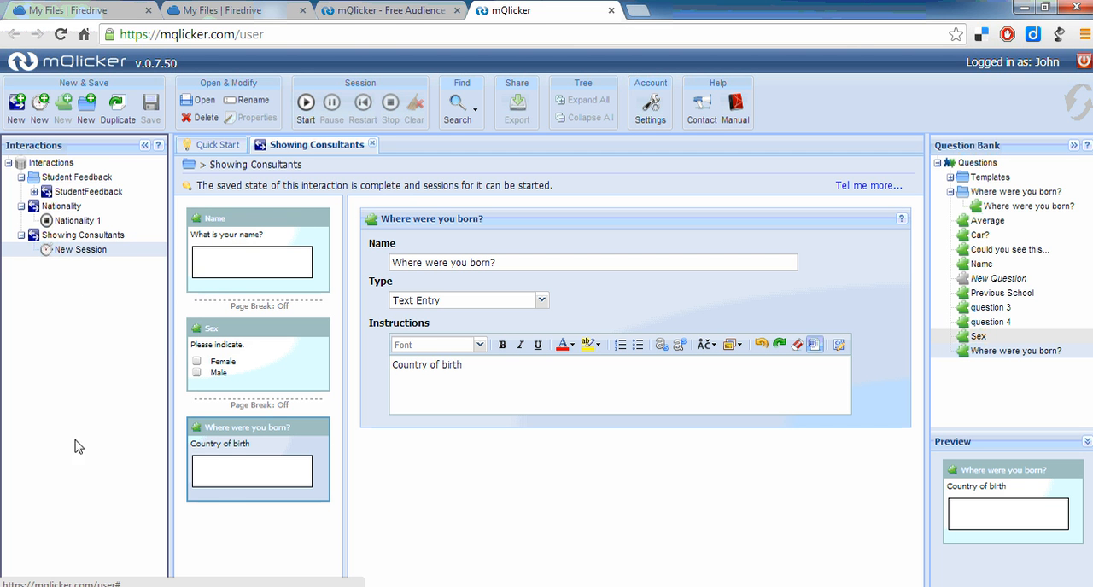
mouse_move(72, 292)
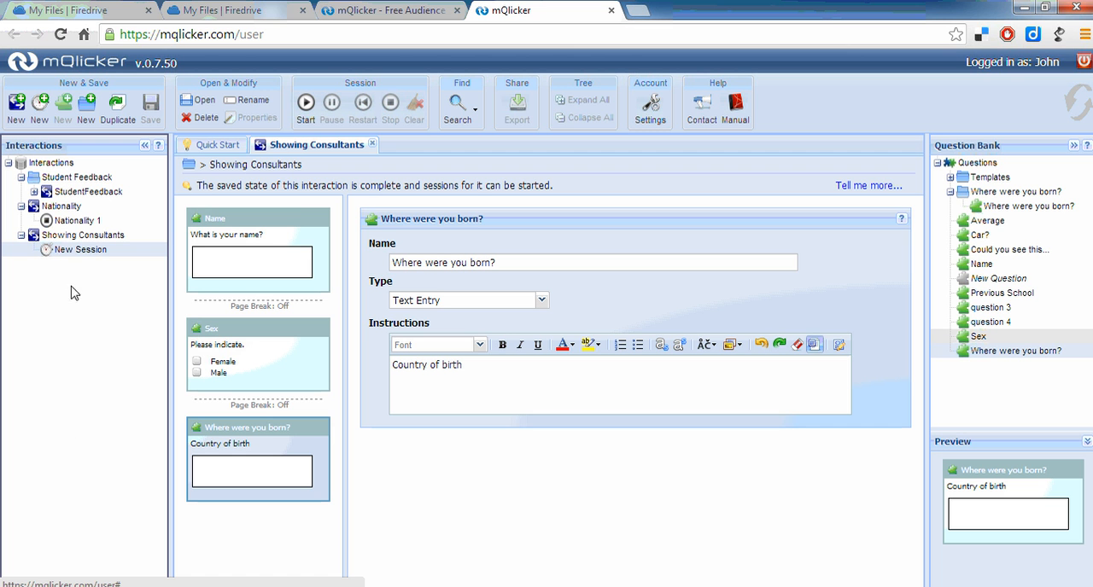
mouse_move(83, 273)
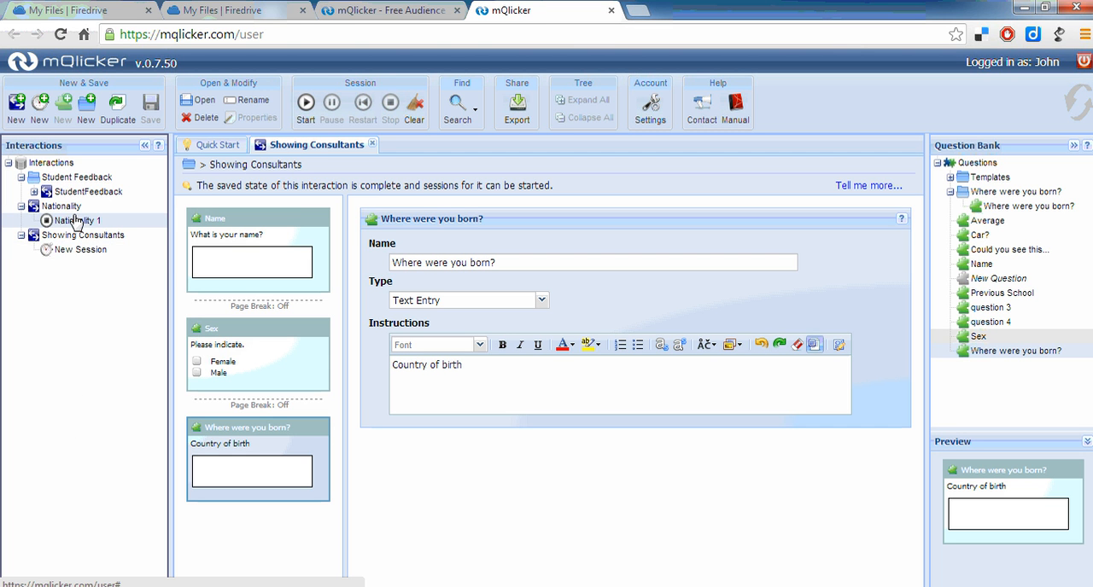
mouse_move(58, 228)
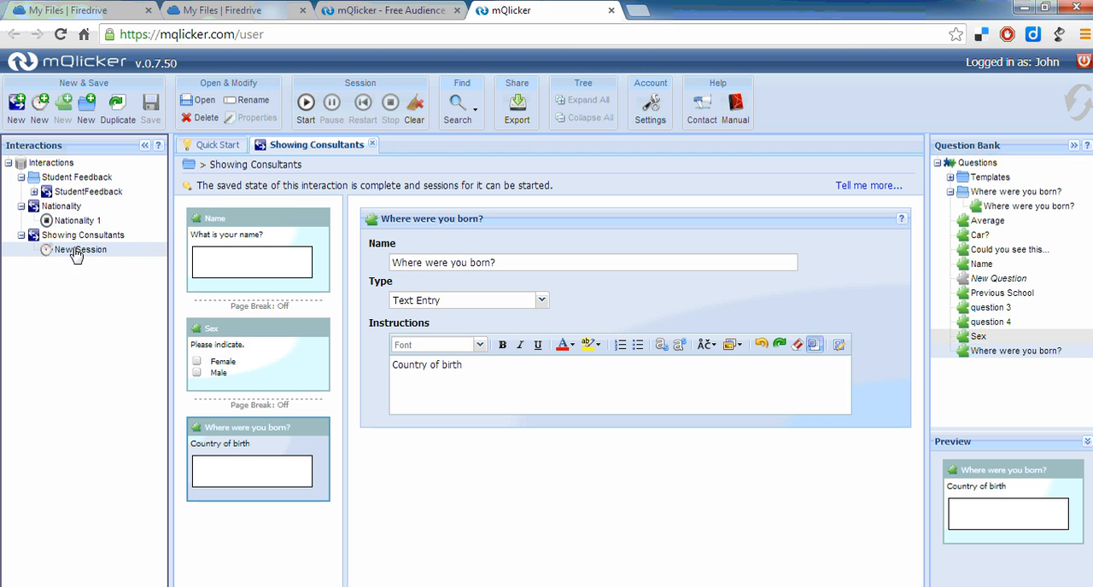
mouse_move(306, 102)
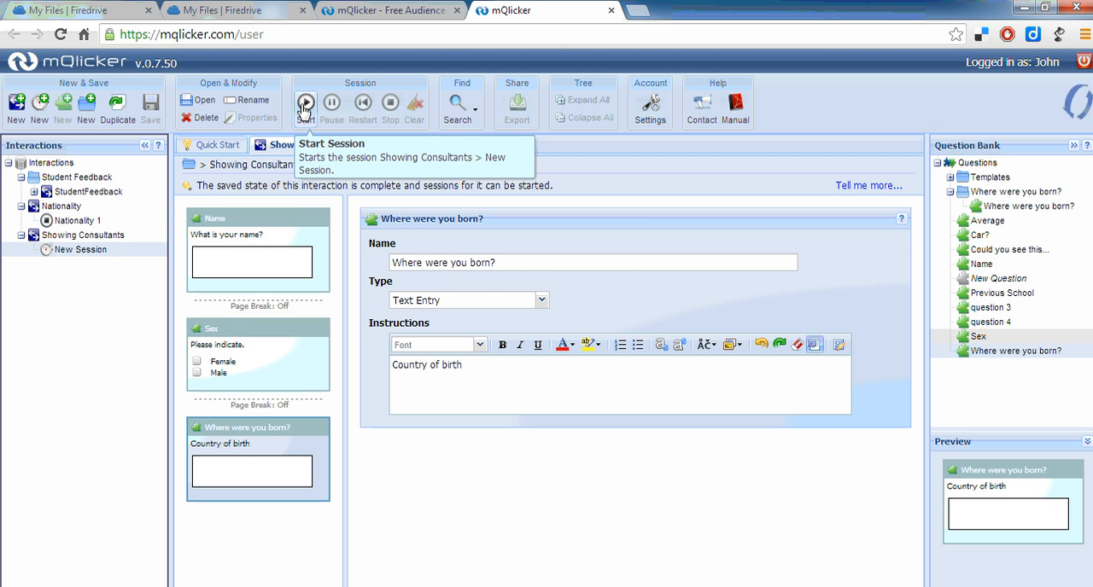
click(305, 101)
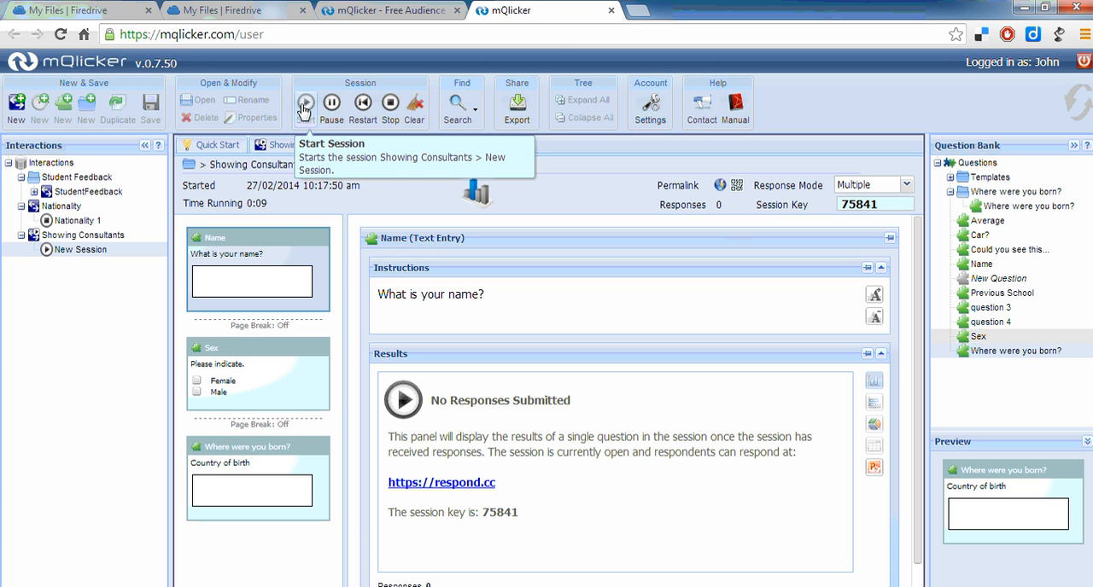
click(305, 102)
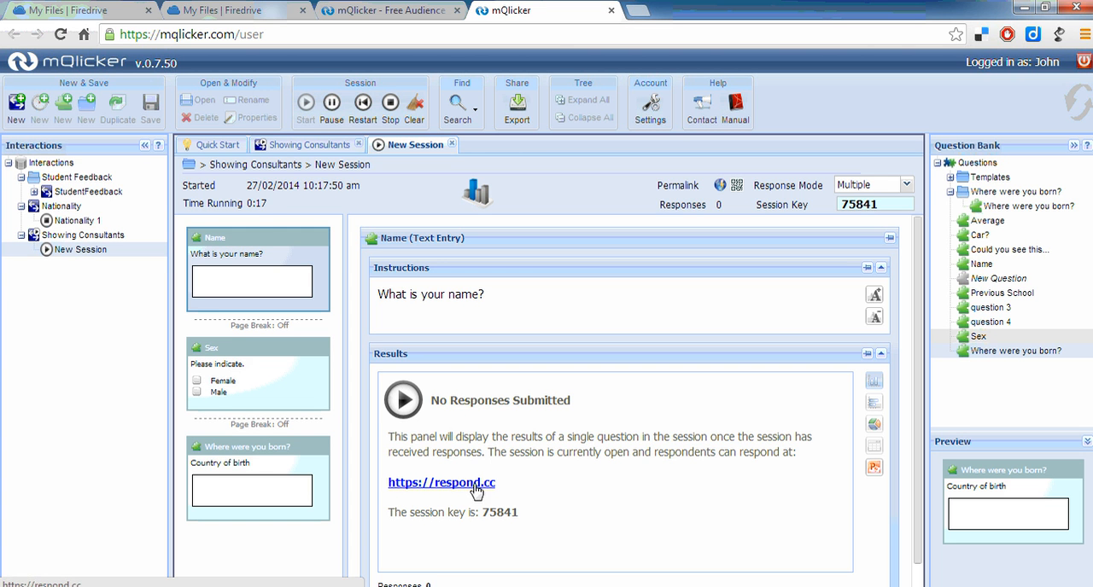
mouse_move(410, 496)
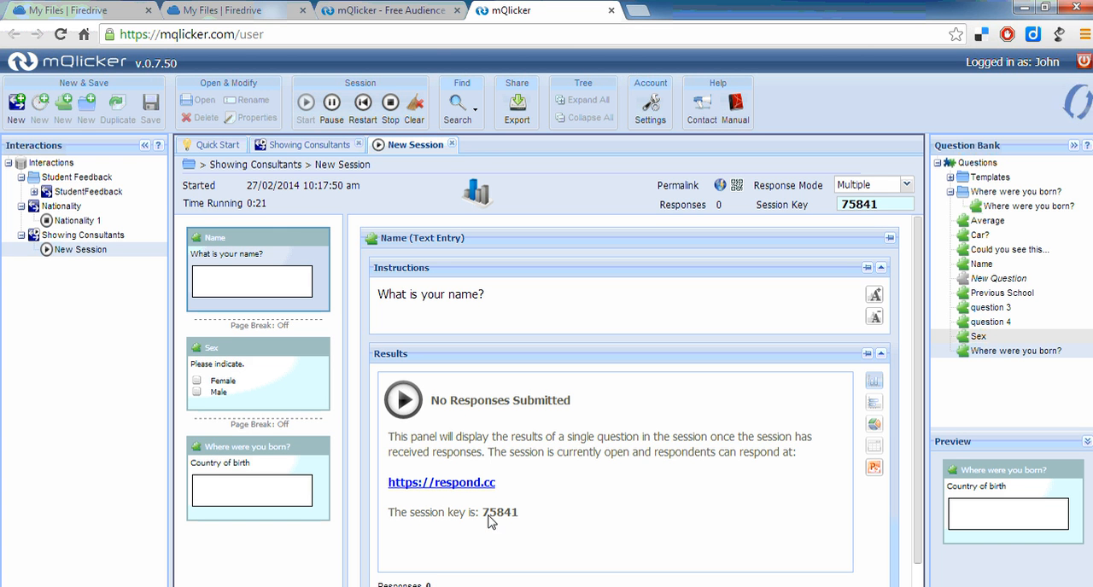
mouse_move(525, 520)
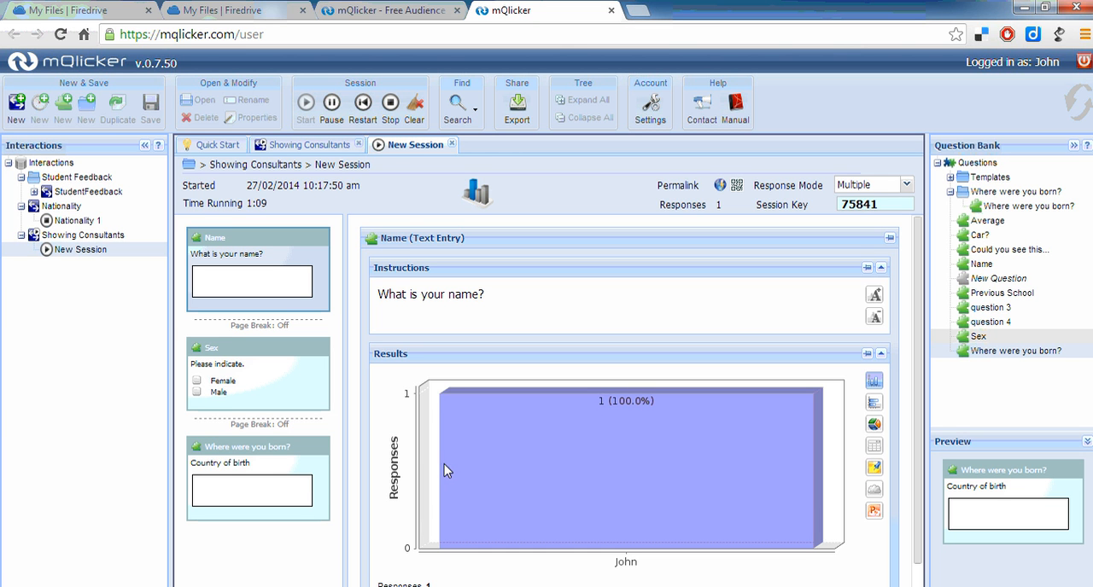
mouse_move(558, 513)
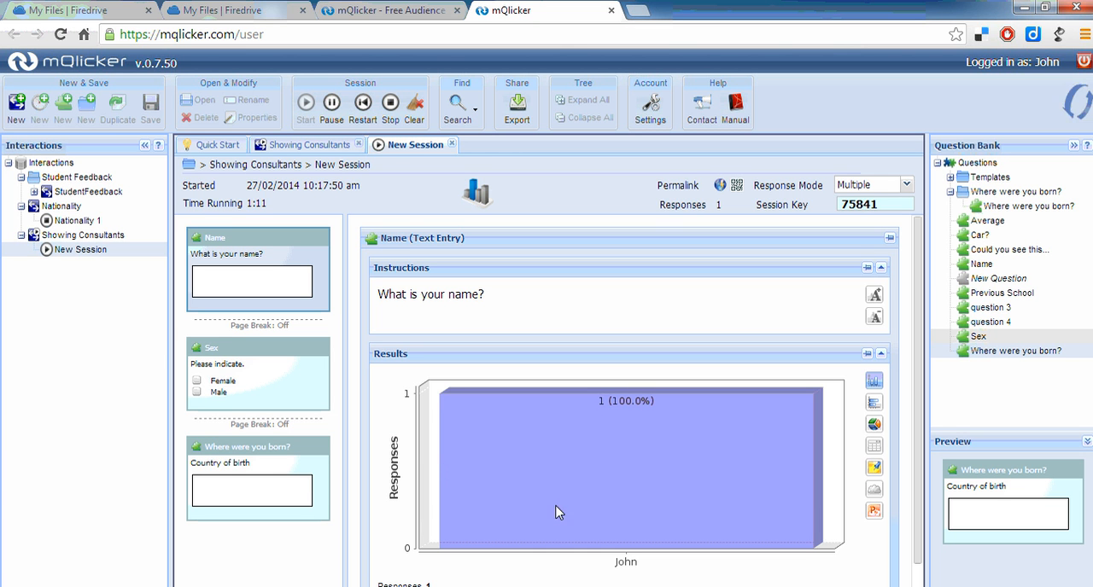
mouse_move(639, 577)
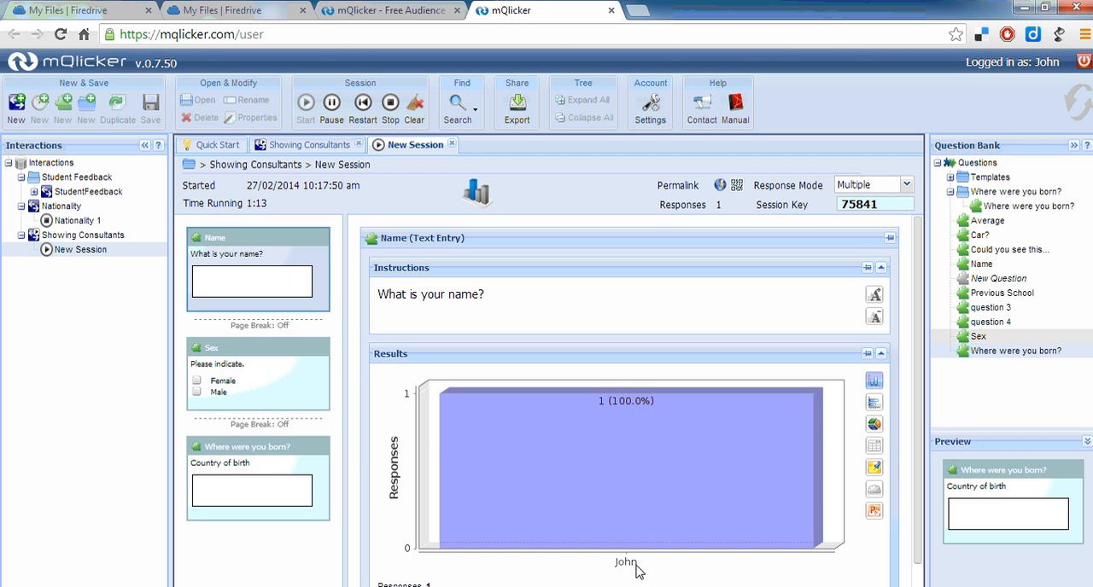
View Name responses as a table, then Sex and birthplace charts (John, Male, Australia)
click(873, 465)
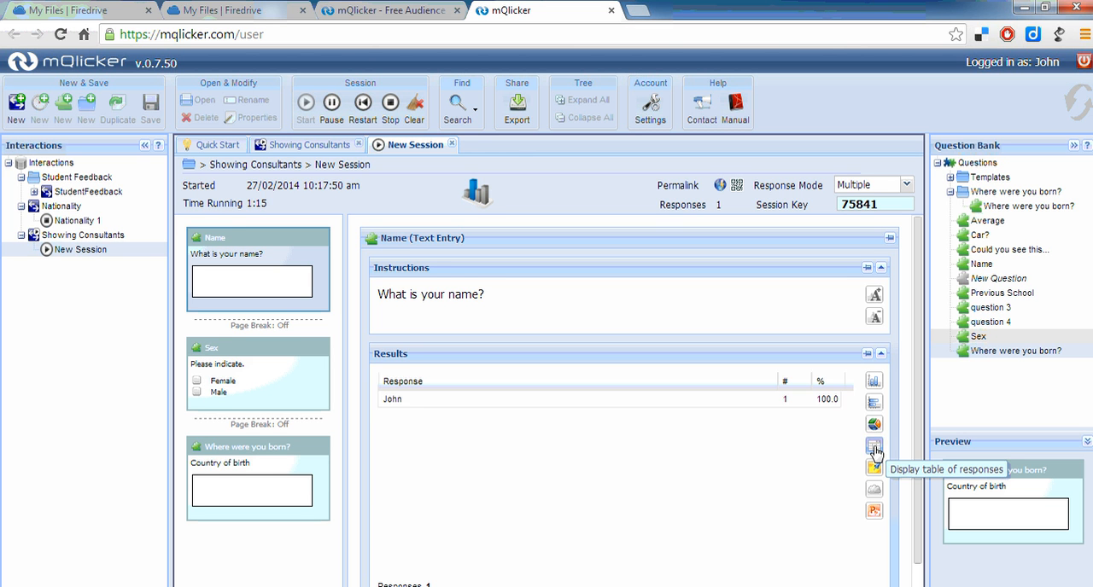
click(873, 424)
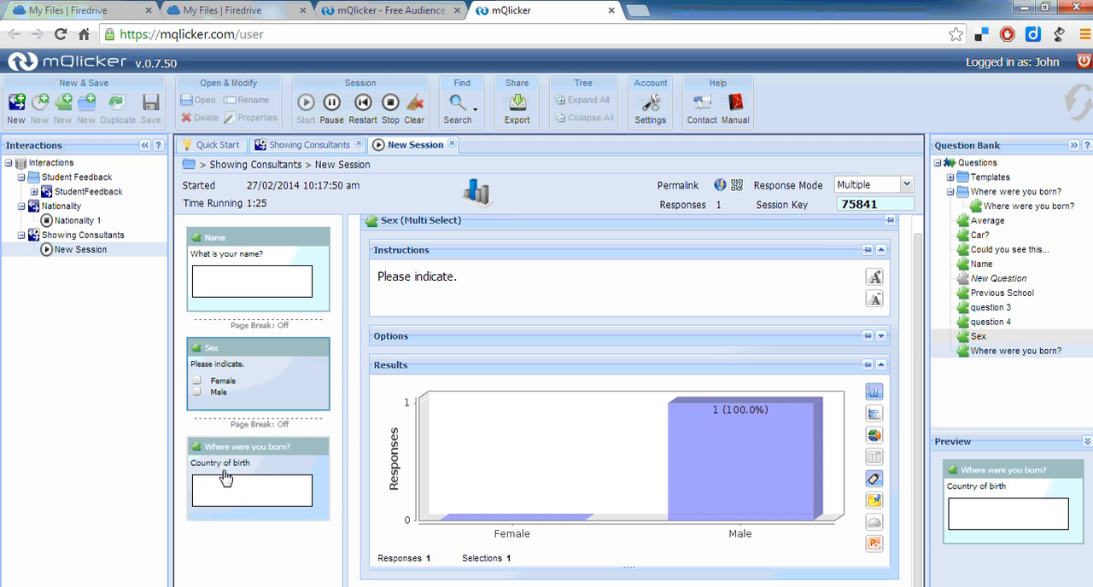
click(246, 446)
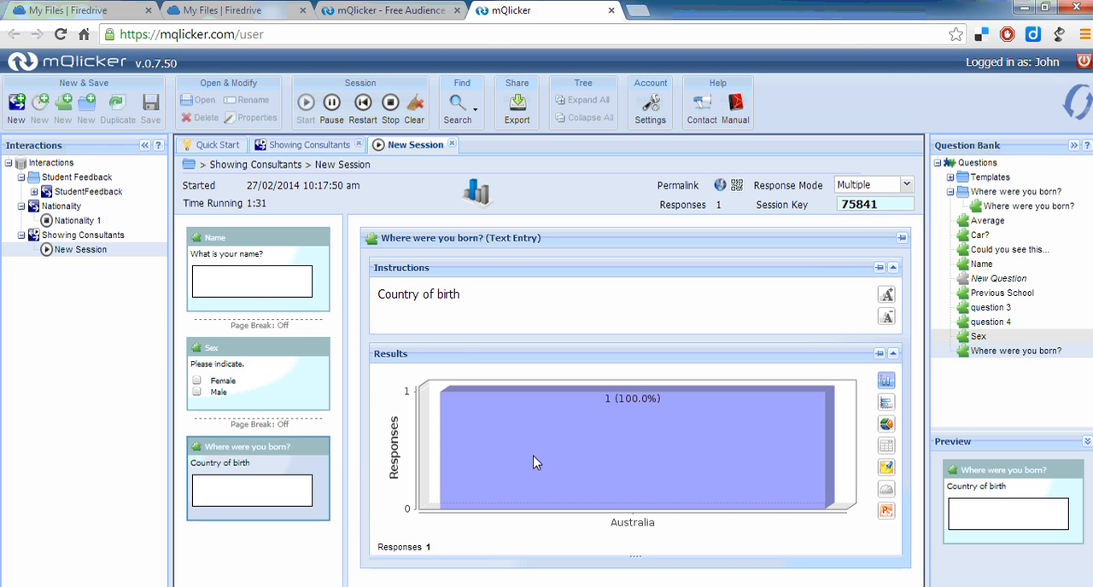
mouse_move(79, 250)
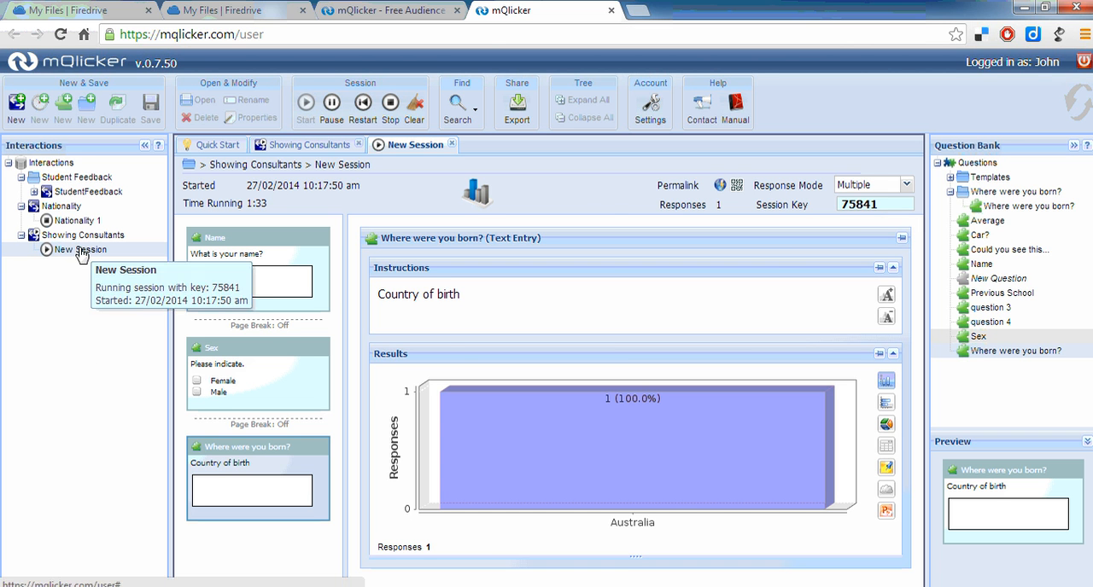